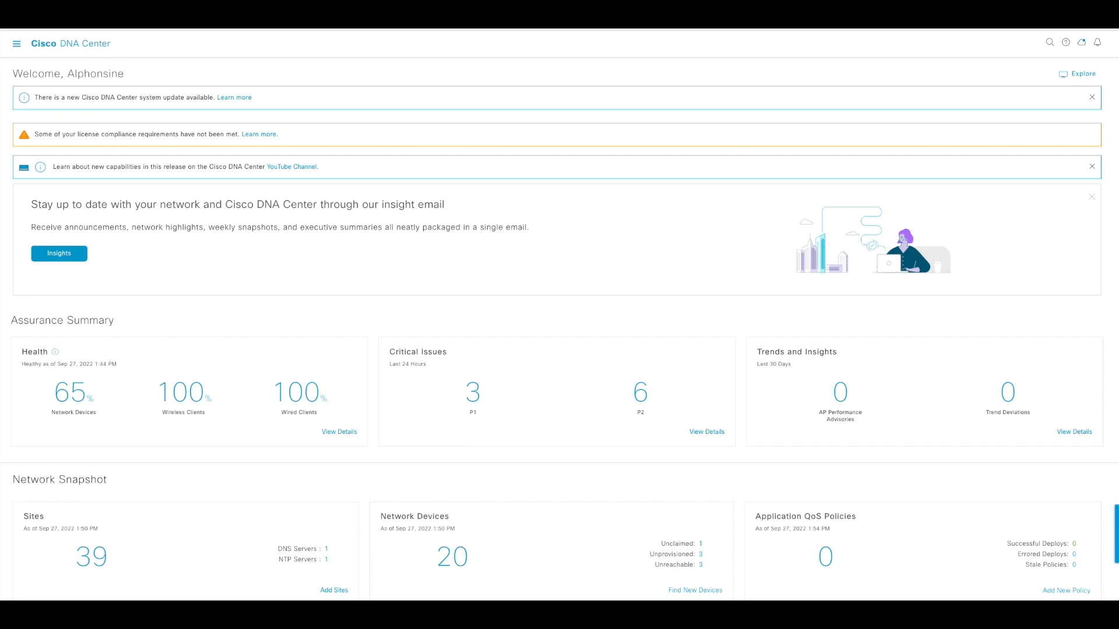
{"action": "mouse_move", "coordinate": [667, 137]}
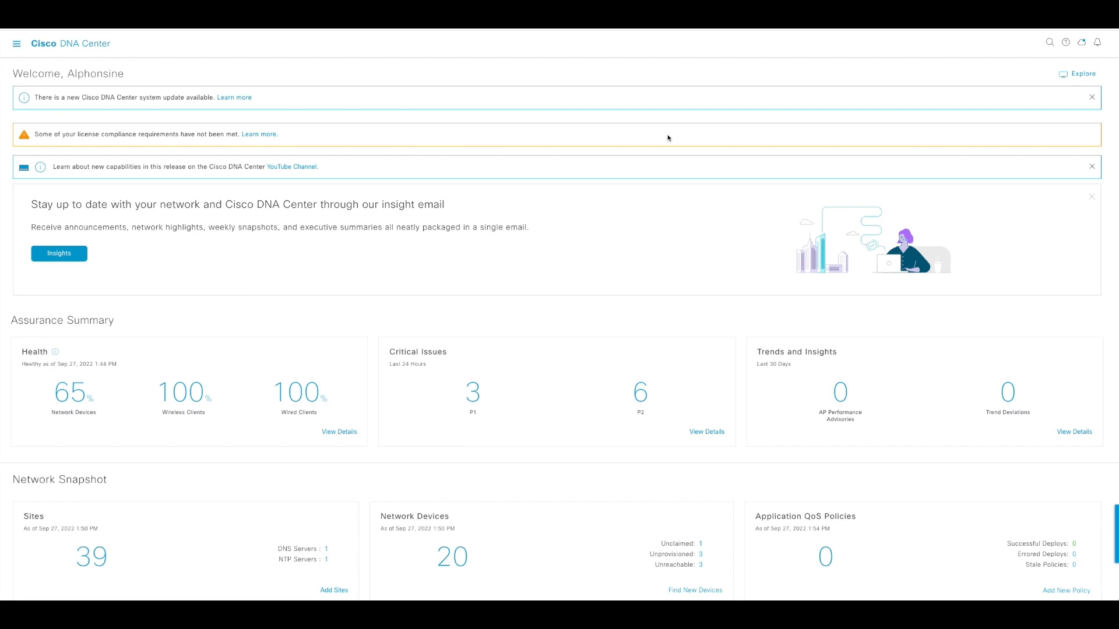
Step: Check the Cisco DNA Center version under Help > About, then dismiss the dialog
{"action": "left_click", "coordinate": [1065, 42]}
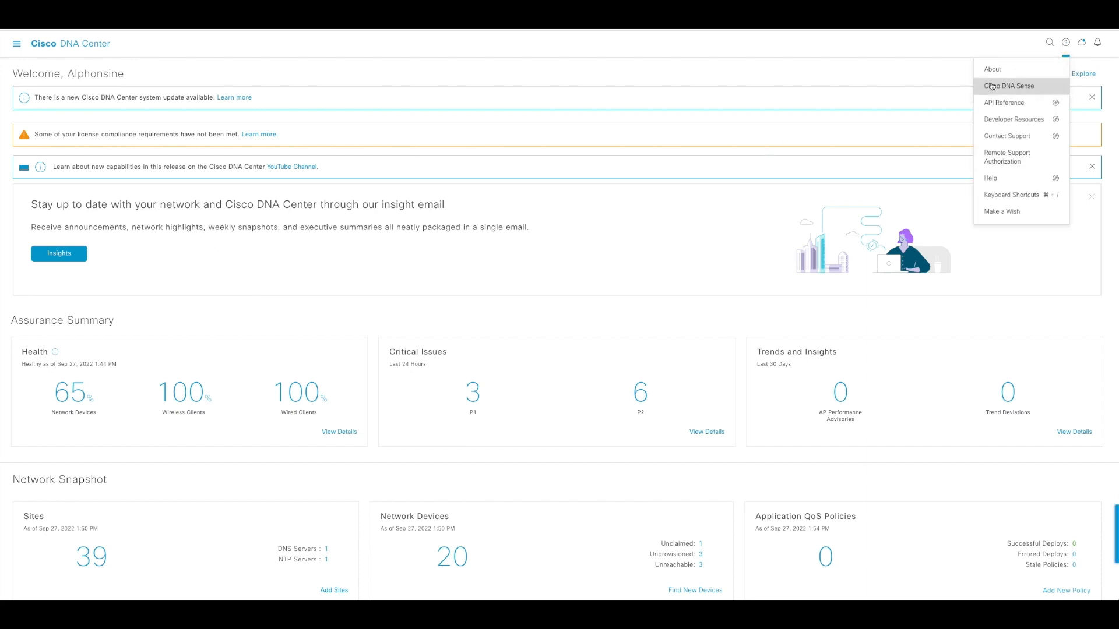
{"action": "left_click", "coordinate": [992, 70]}
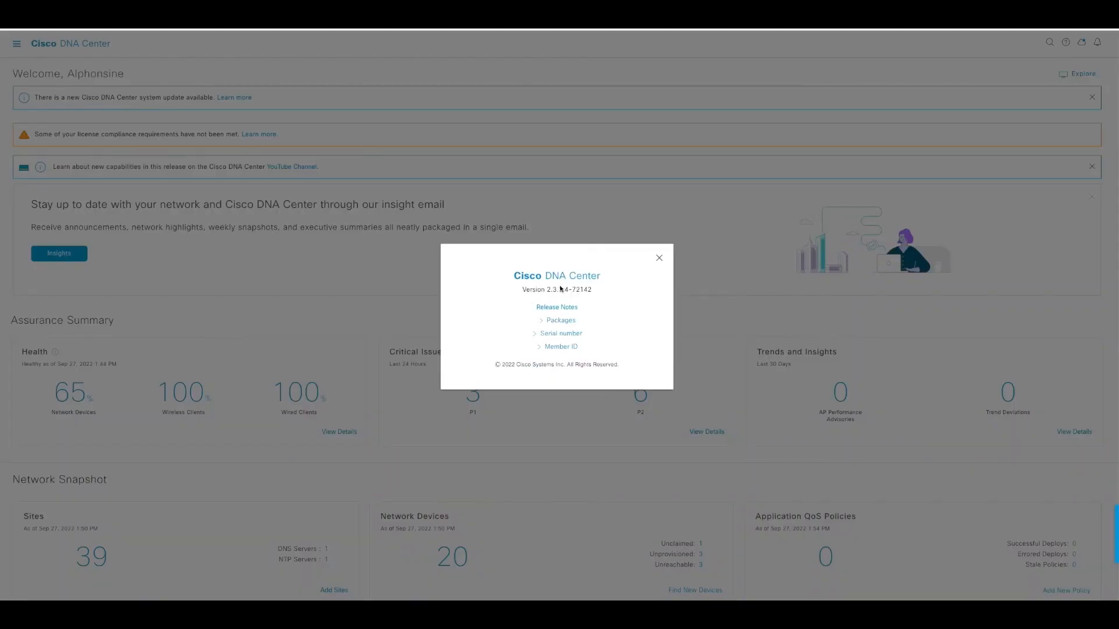
{"action": "left_click", "coordinate": [657, 259]}
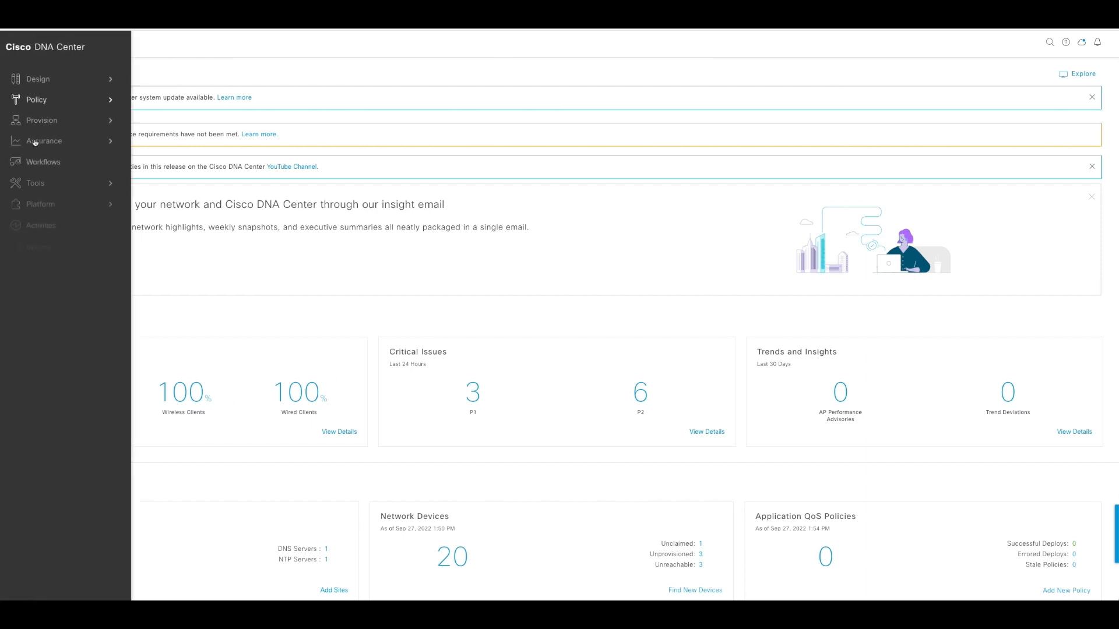
Step: Open the Sept_2022 template from DayN Device Templates in Tools > Template Editor
{"action": "left_click", "coordinate": [35, 183]}
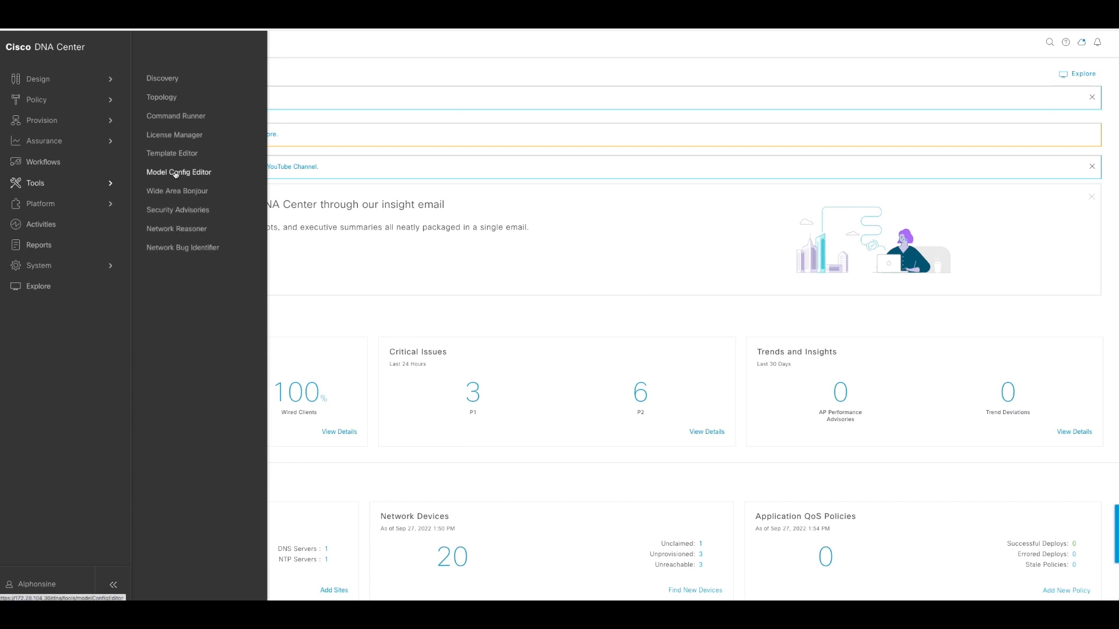
{"action": "left_click", "coordinate": [171, 153]}
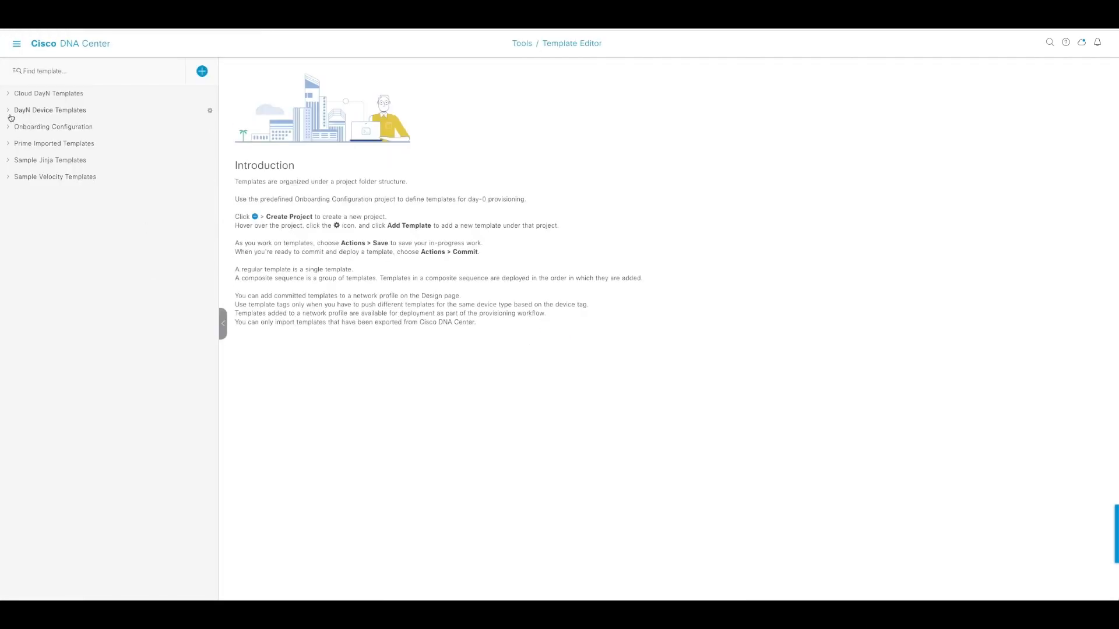
{"action": "left_click", "coordinate": [50, 110]}
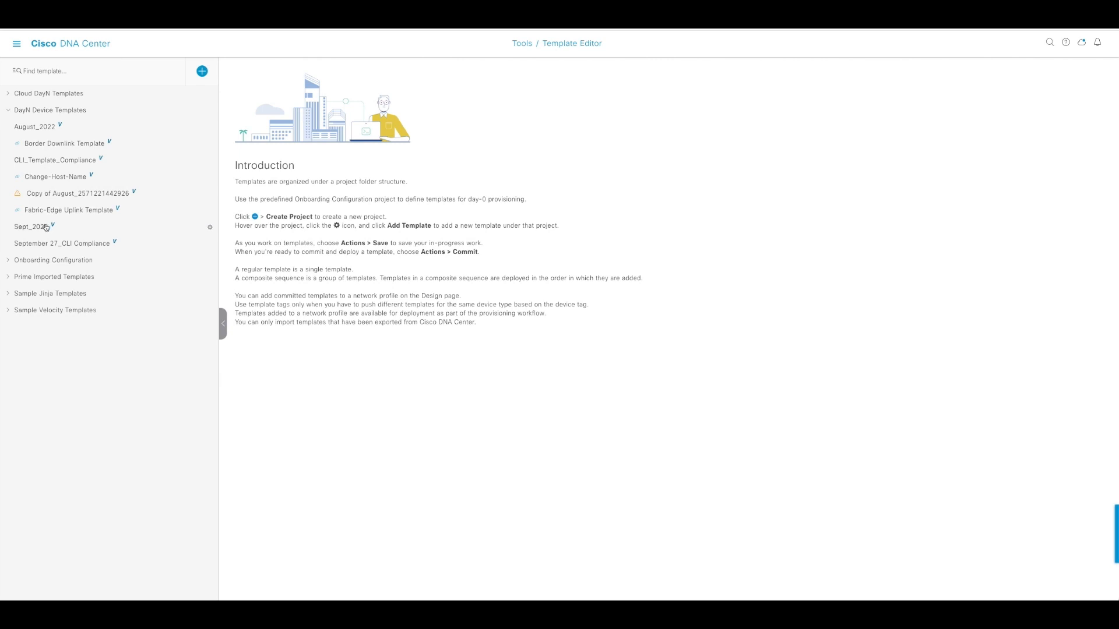
{"action": "left_click", "coordinate": [31, 226]}
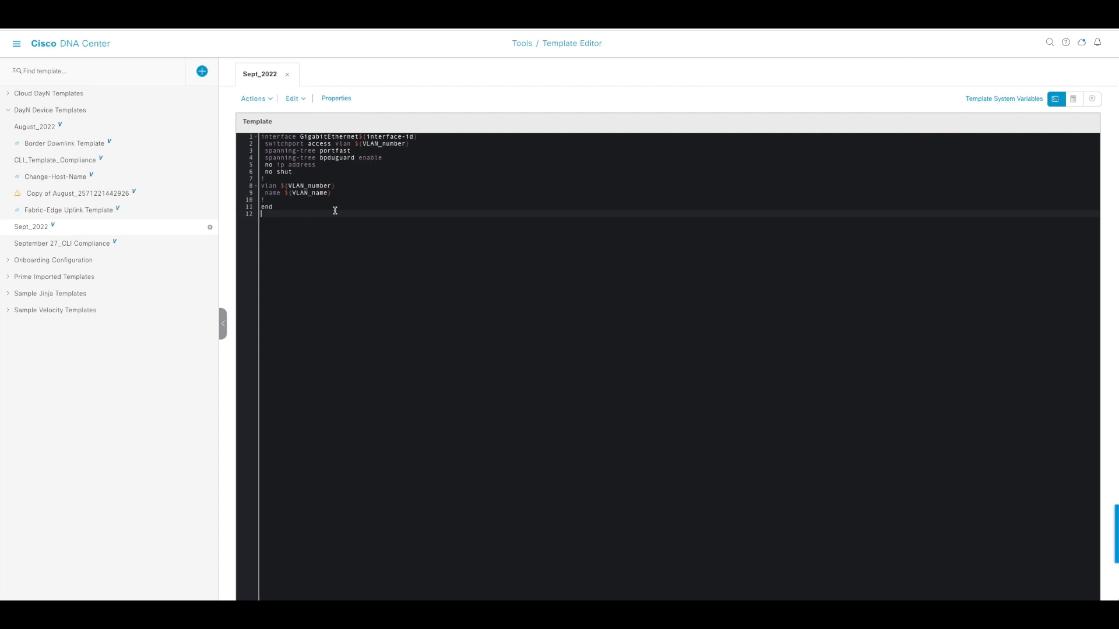
{"action": "mouse_move", "coordinate": [391, 165]}
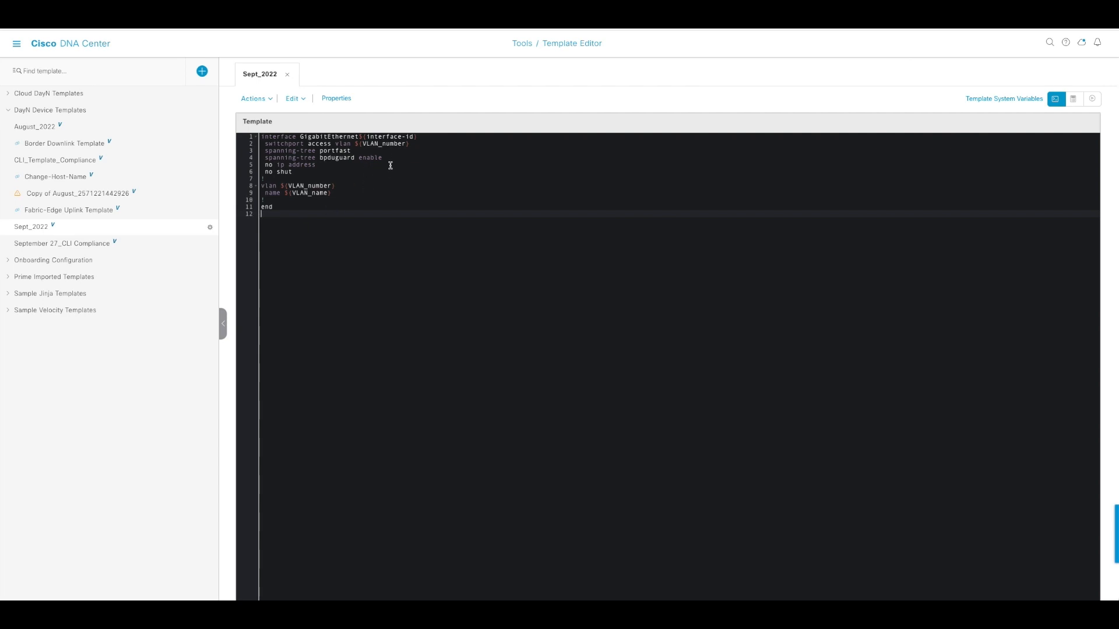
{"action": "mouse_move", "coordinate": [378, 219]}
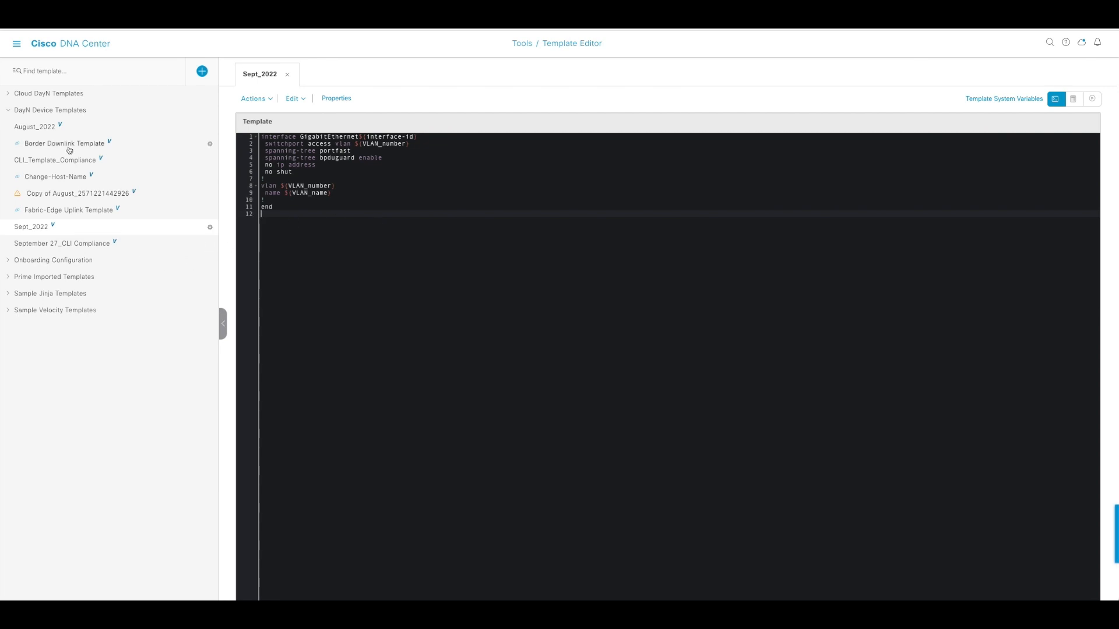
{"action": "left_click", "coordinate": [16, 42]}
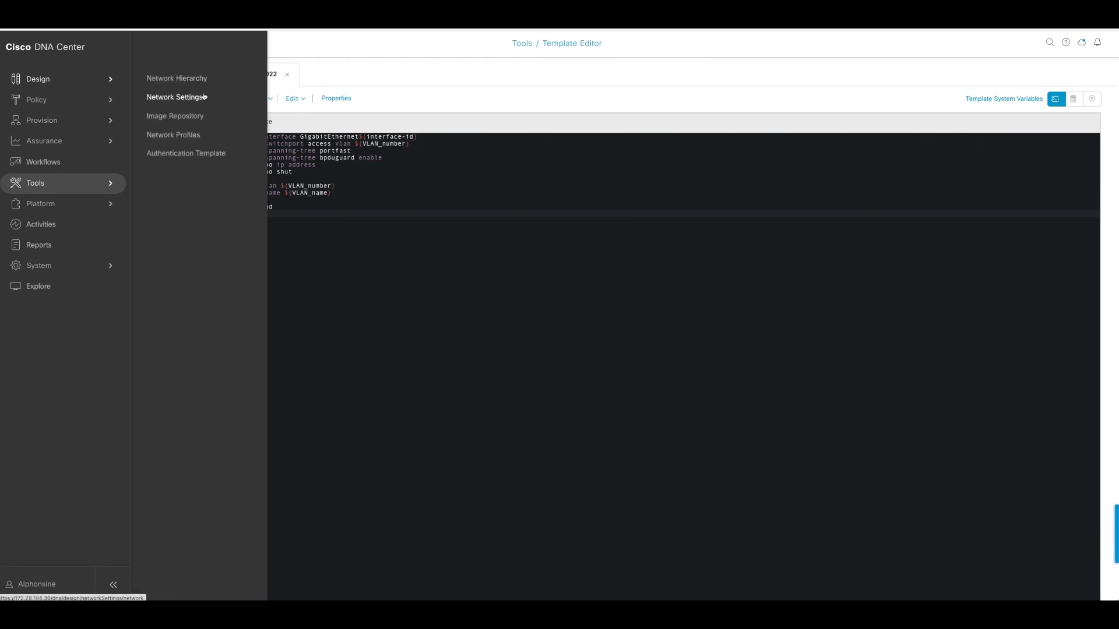
Step: Open the Campbell Campus switching profile for editing in Design > Network Profiles
{"action": "left_click", "coordinate": [173, 134]}
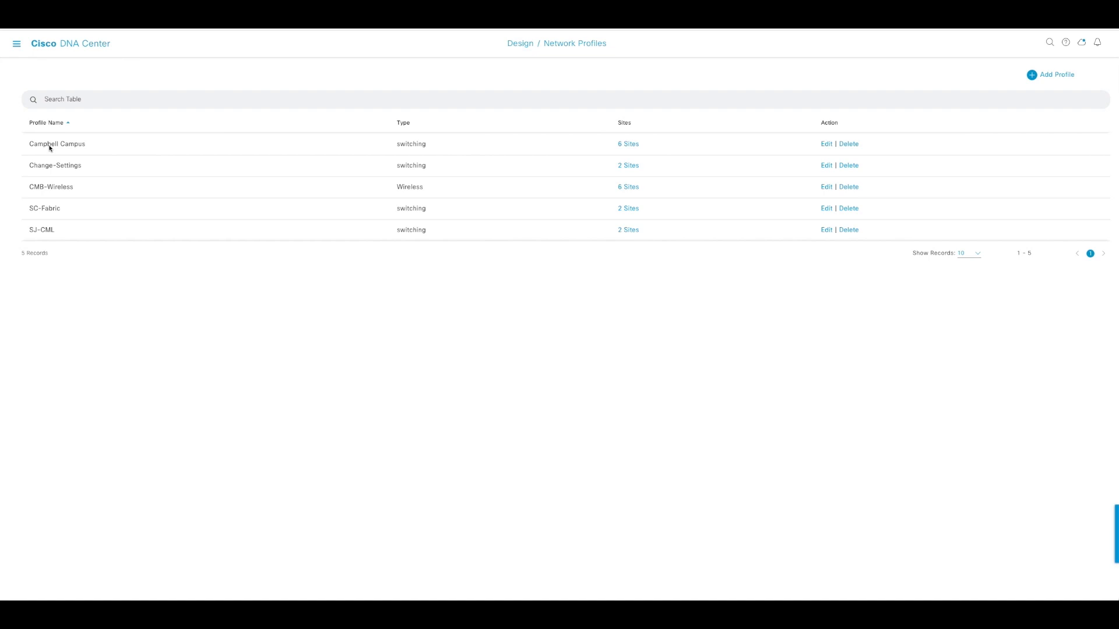
{"action": "double_click", "coordinate": [57, 144]}
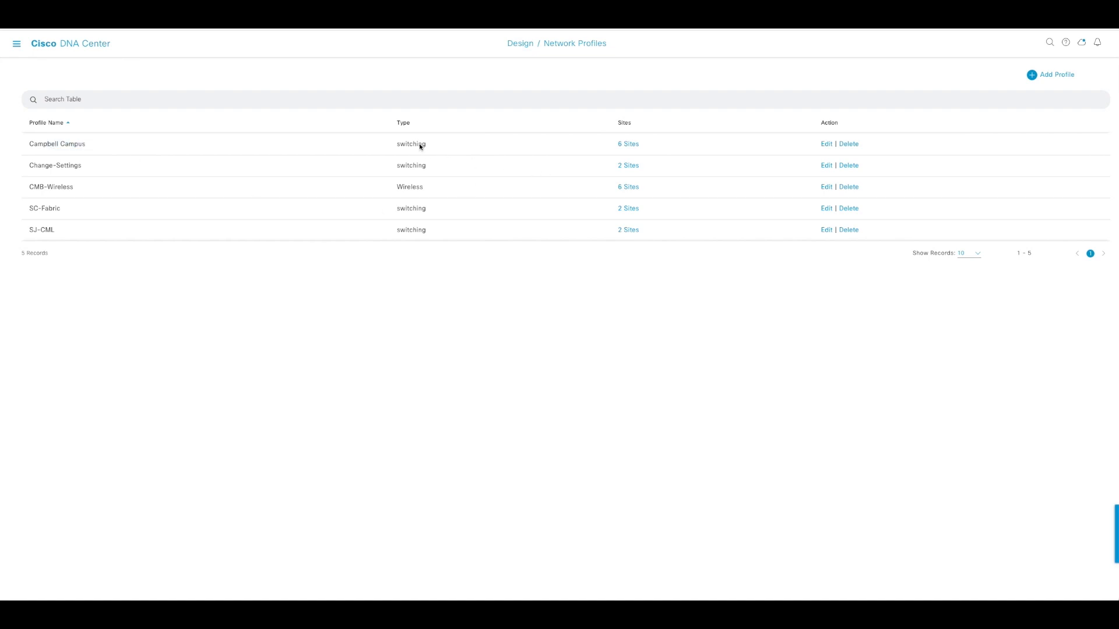
{"action": "double_click", "coordinate": [411, 143]}
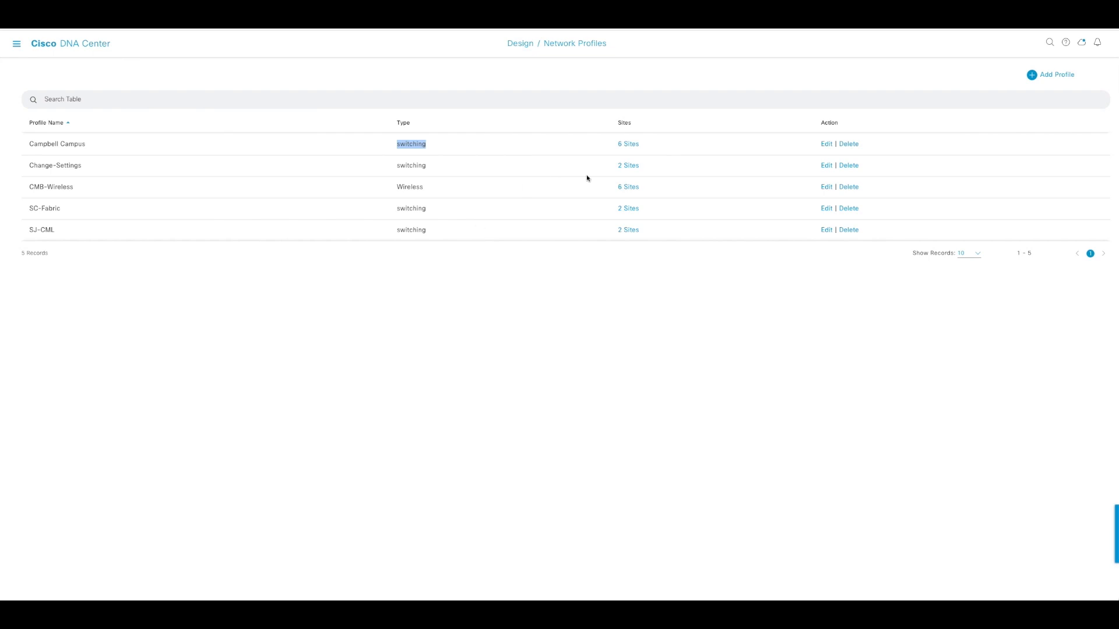
{"action": "mouse_move", "coordinate": [627, 144]}
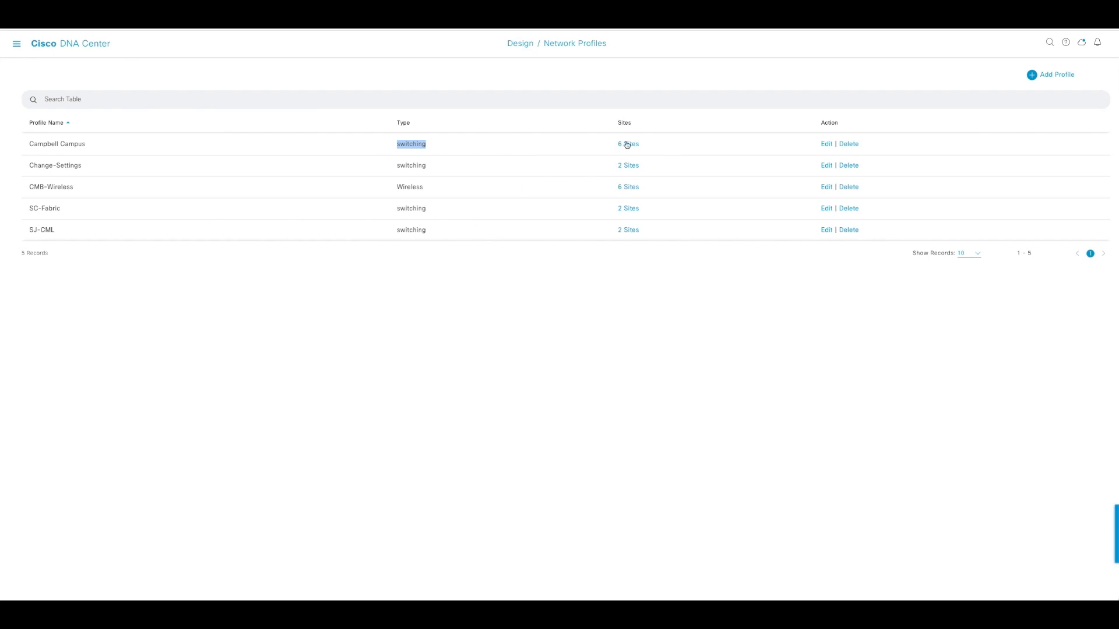
{"action": "mouse_move", "coordinate": [849, 144]}
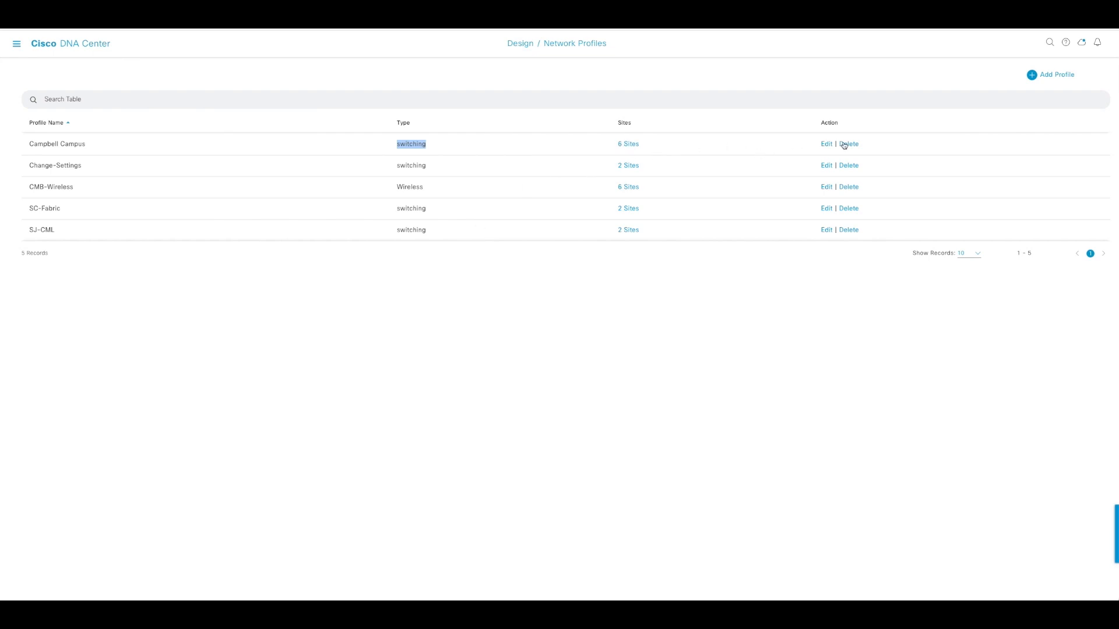
{"action": "left_click", "coordinate": [825, 143]}
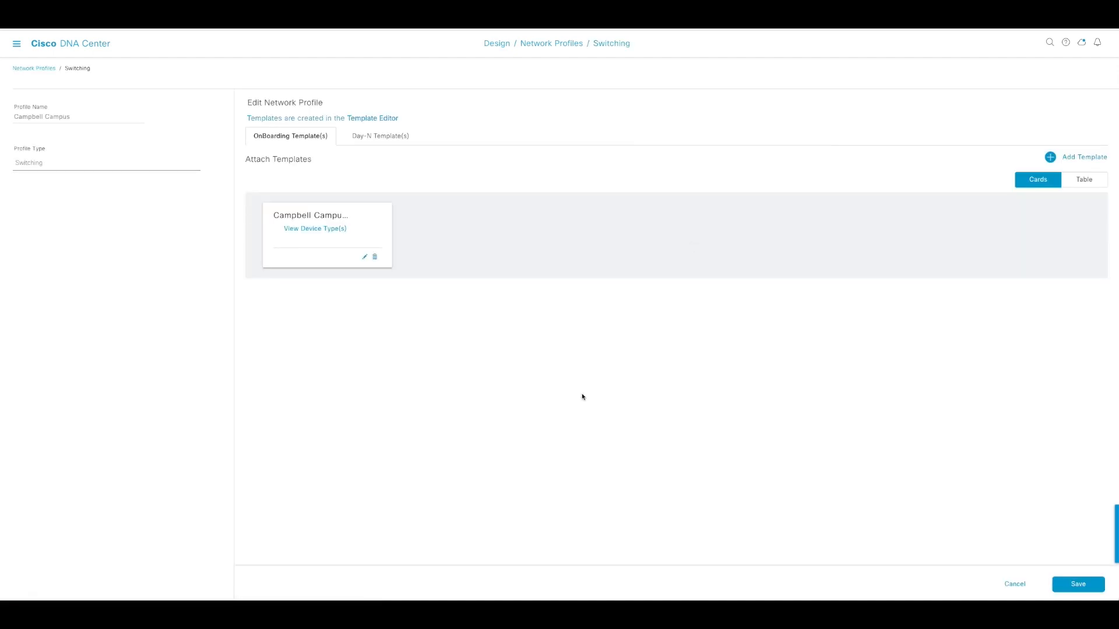
Step: Attach Sept_2022 under Day-N Templates and save the Campbell Campus profile
{"action": "left_click", "coordinate": [379, 137]}
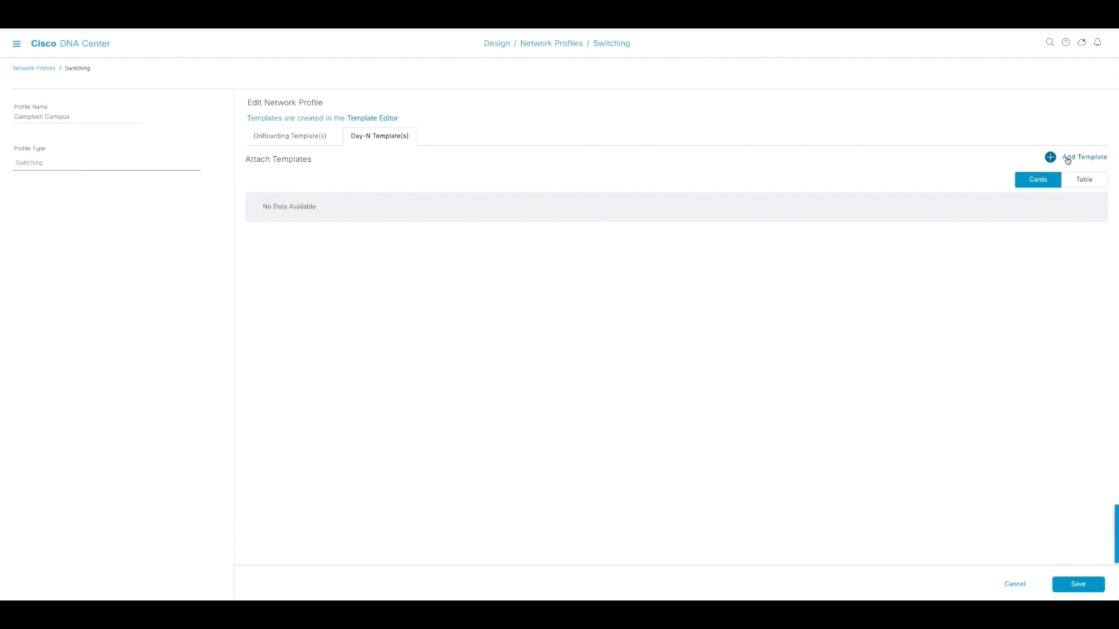
{"action": "left_click", "coordinate": [1084, 156]}
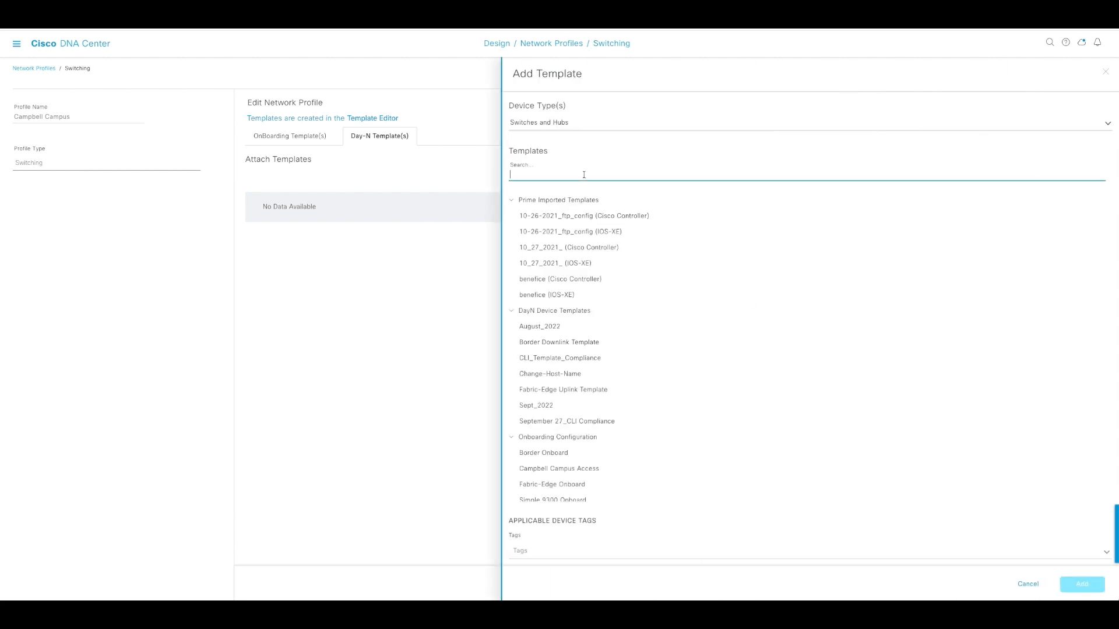
{"action": "type", "text": "sept"}
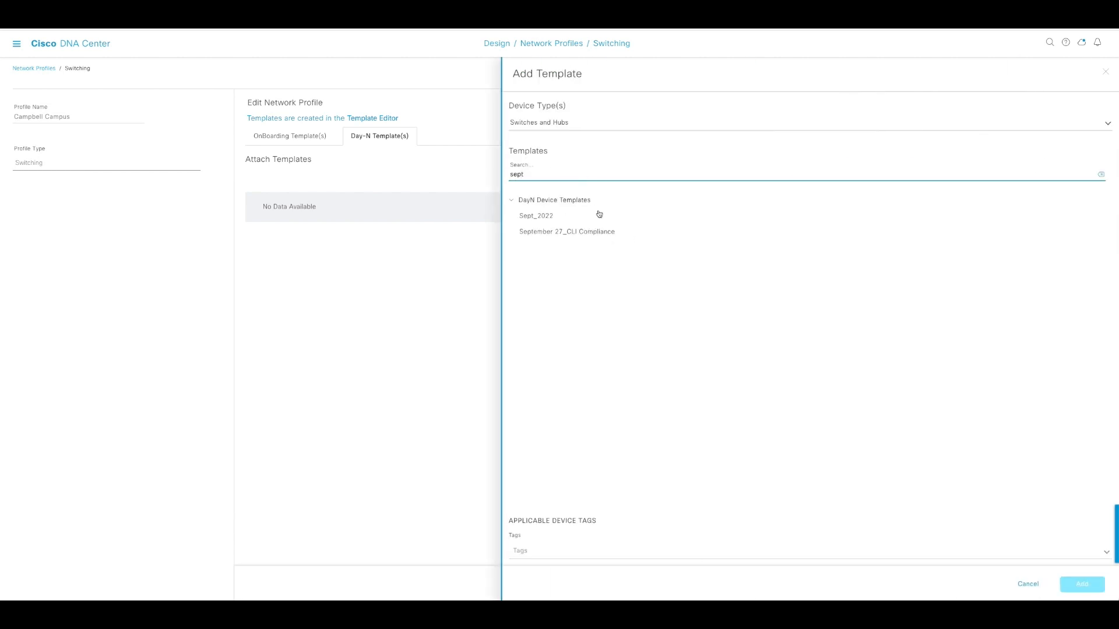
{"action": "left_click", "coordinate": [536, 216]}
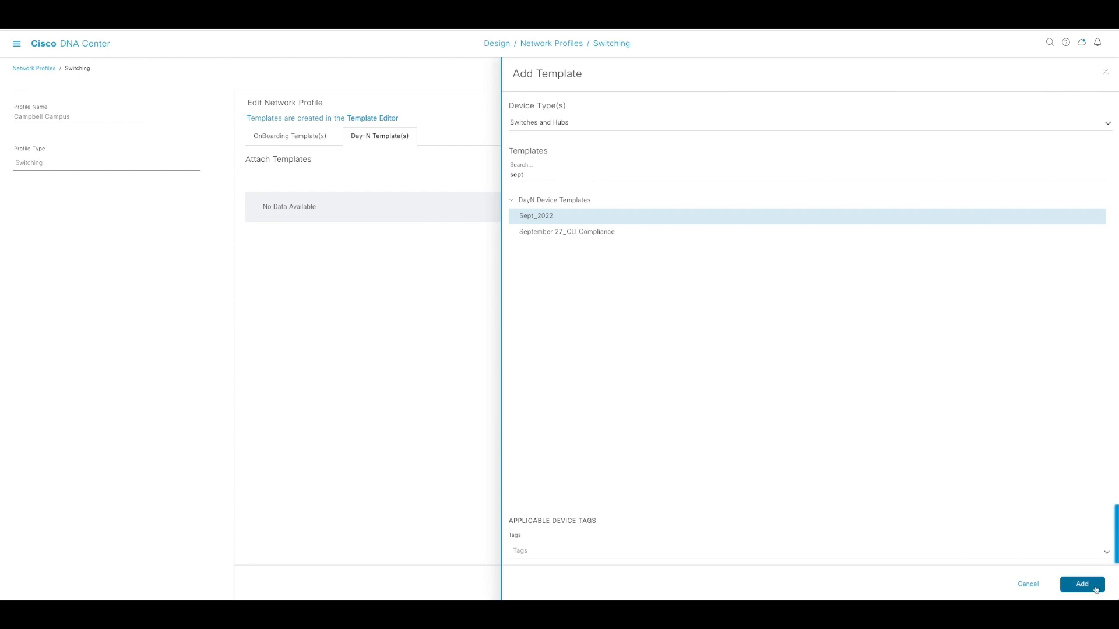
{"action": "left_click", "coordinate": [1082, 584]}
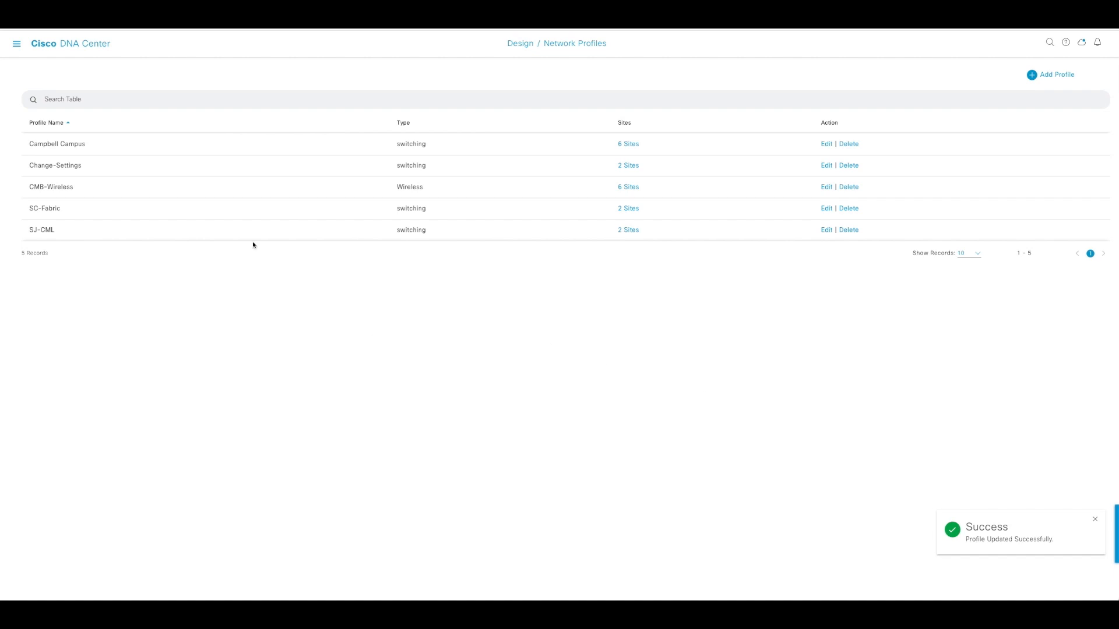
{"action": "left_click", "coordinate": [17, 42]}
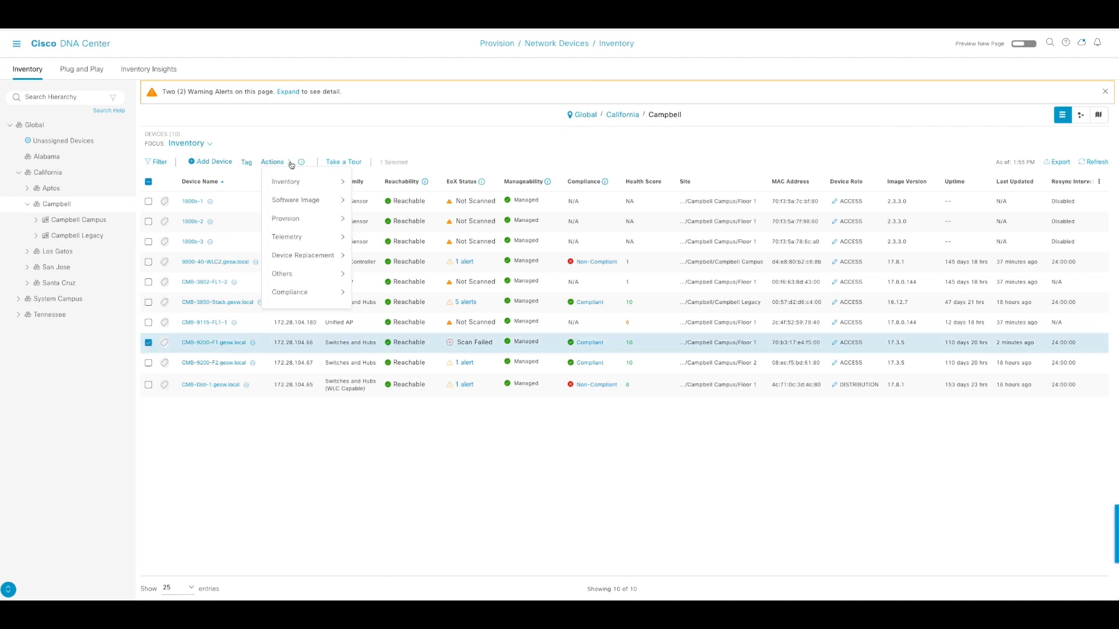
{"action": "mouse_move", "coordinate": [285, 218]}
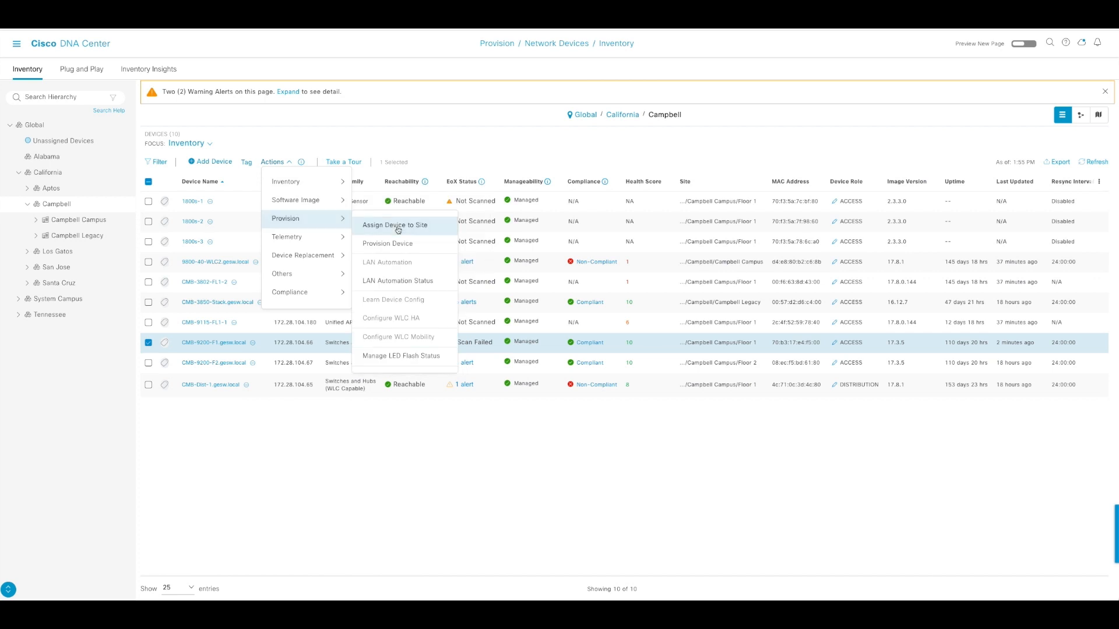
Step: Close the site assignment panel and start provisioning CMB-9200-F1 via Actions > Provision
{"action": "left_click", "coordinate": [395, 225]}
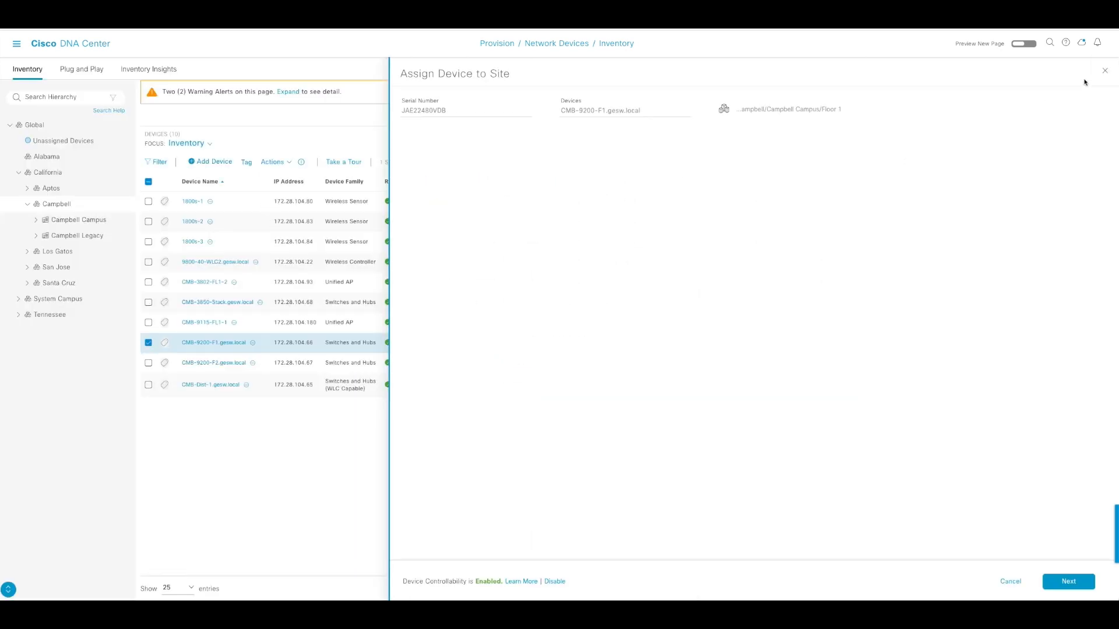
{"action": "left_click", "coordinate": [1105, 70]}
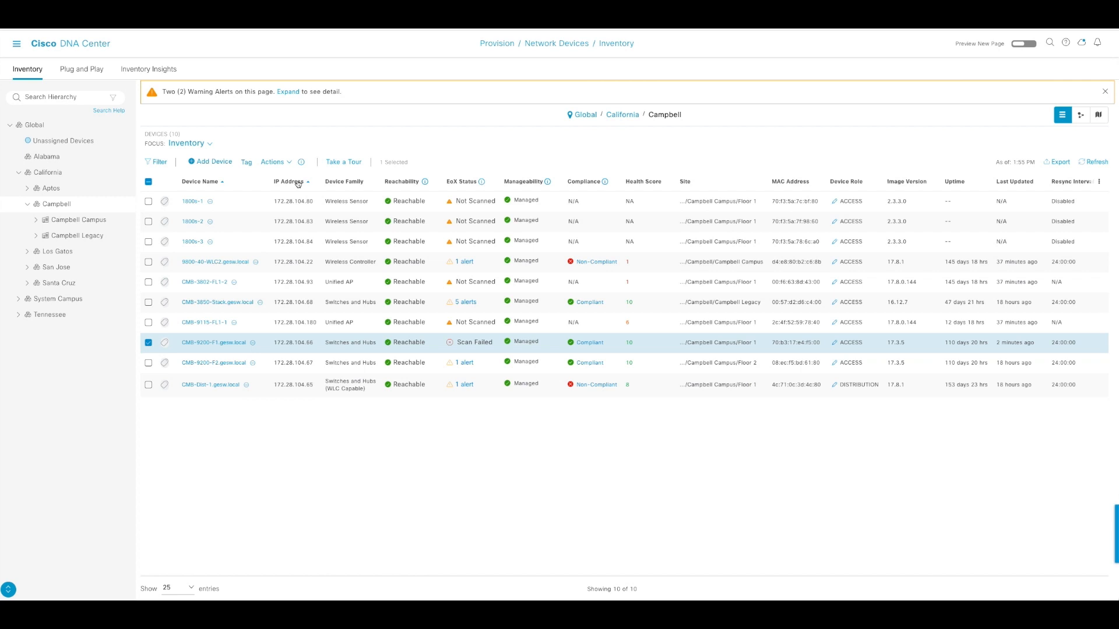
{"action": "left_click", "coordinate": [275, 162]}
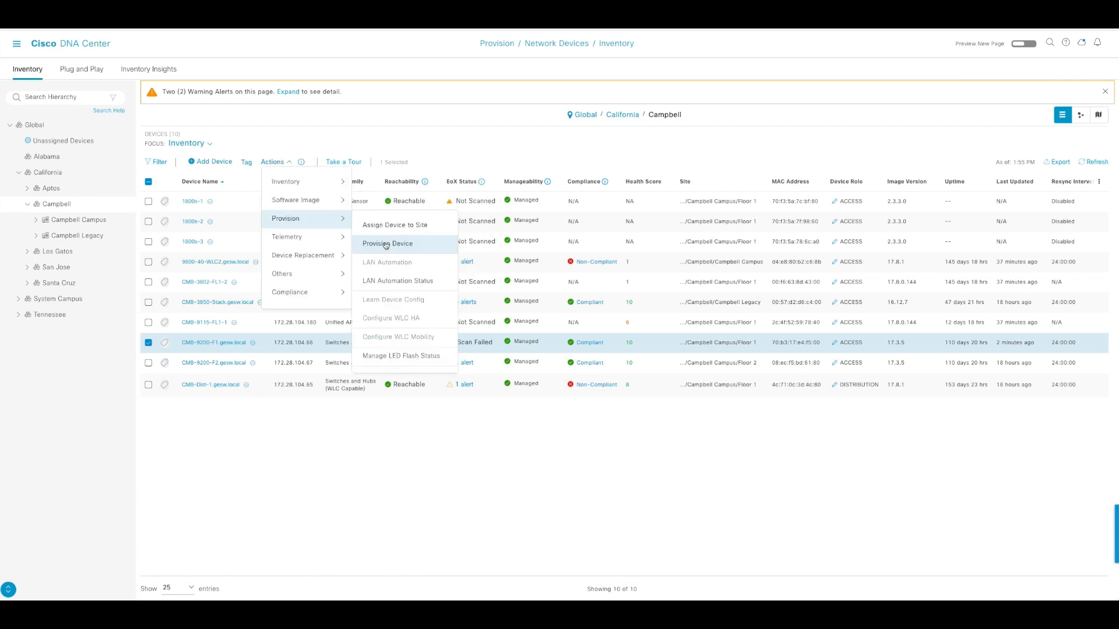
{"action": "left_click", "coordinate": [387, 244]}
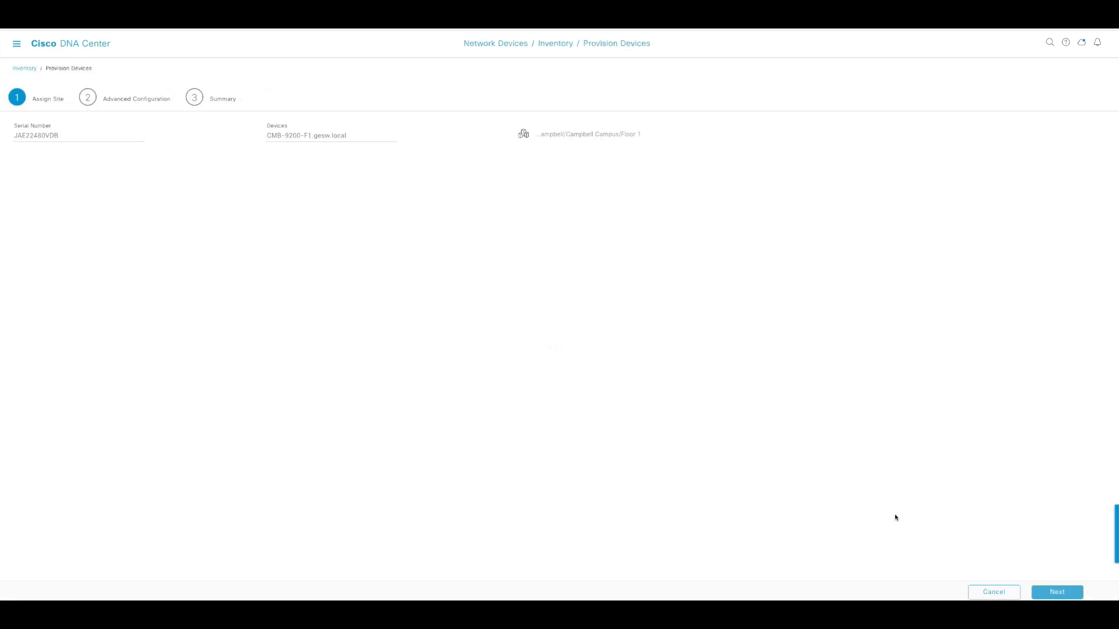
Step: Set Sept_2022 values interface 1/0/9, VLAN 535, name valn535, and deploy
{"action": "left_click", "coordinate": [1055, 591]}
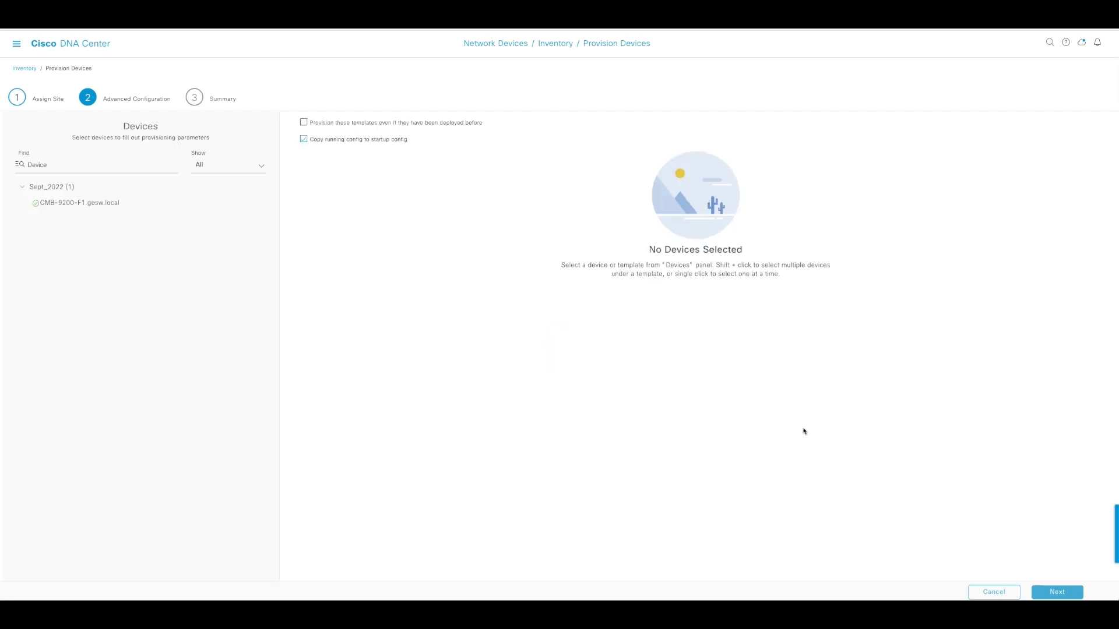
{"action": "left_click", "coordinate": [79, 203]}
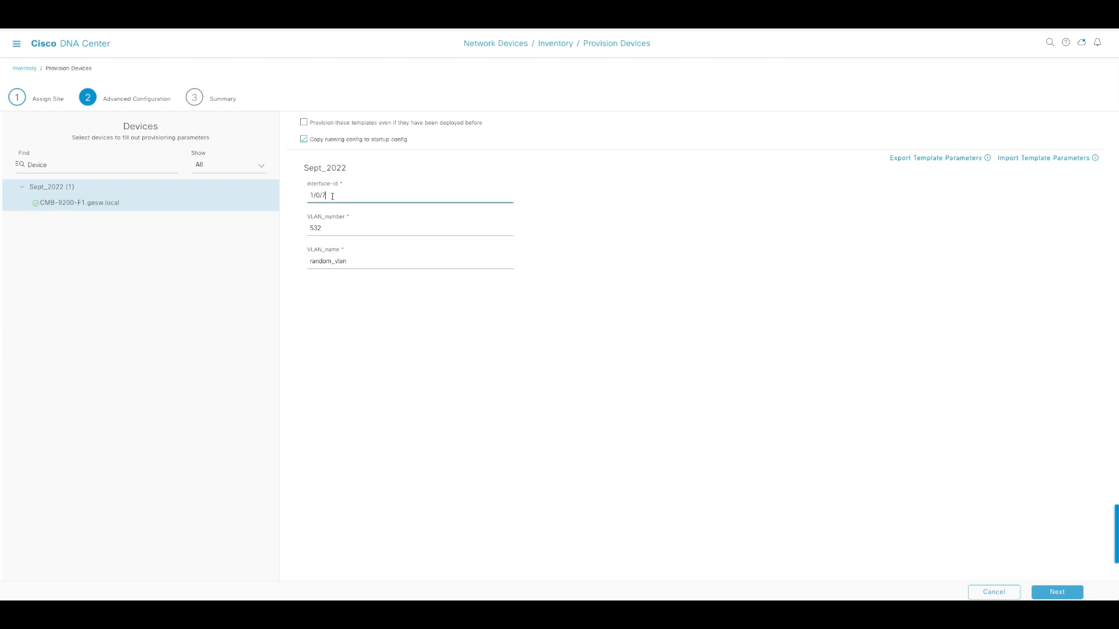
{"action": "key", "text": "Backspace"}
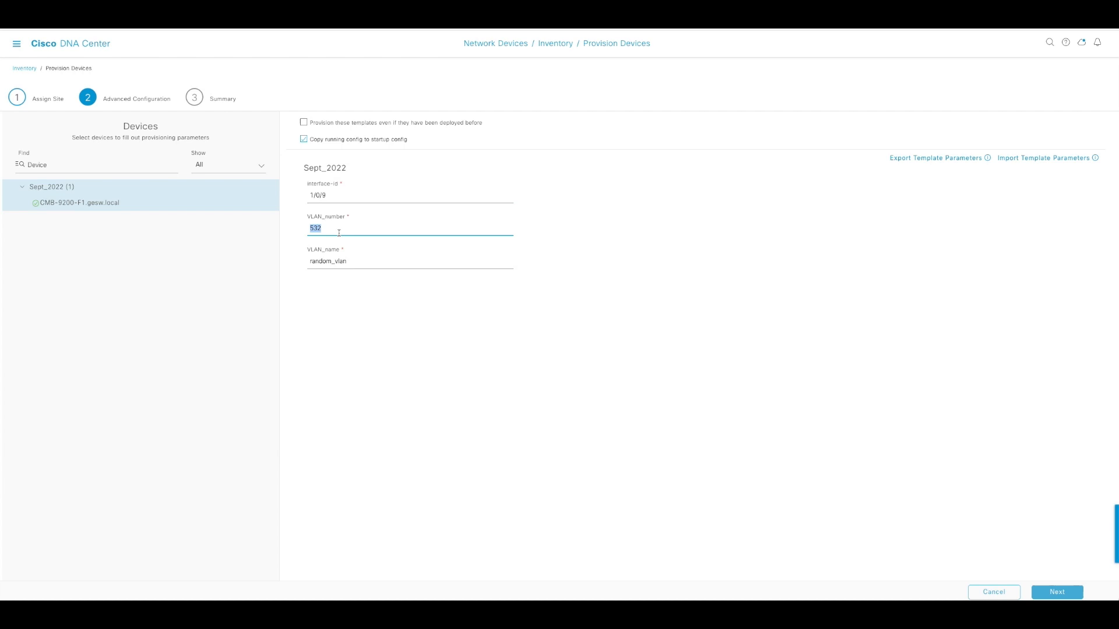
{"action": "type", "text": "535"}
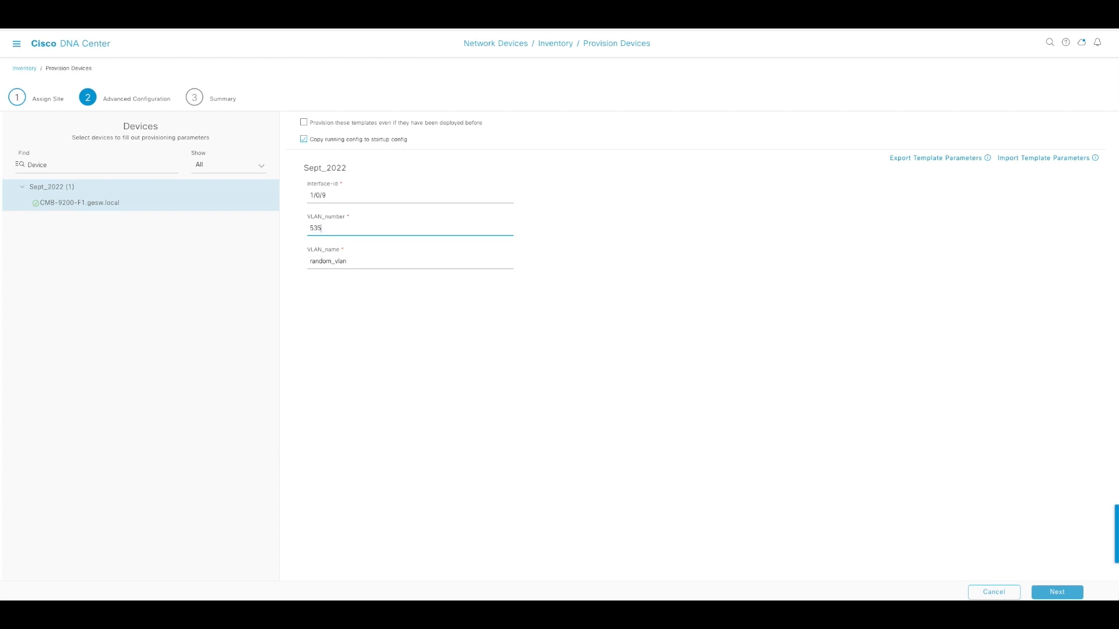
{"action": "double_click", "coordinate": [326, 261]}
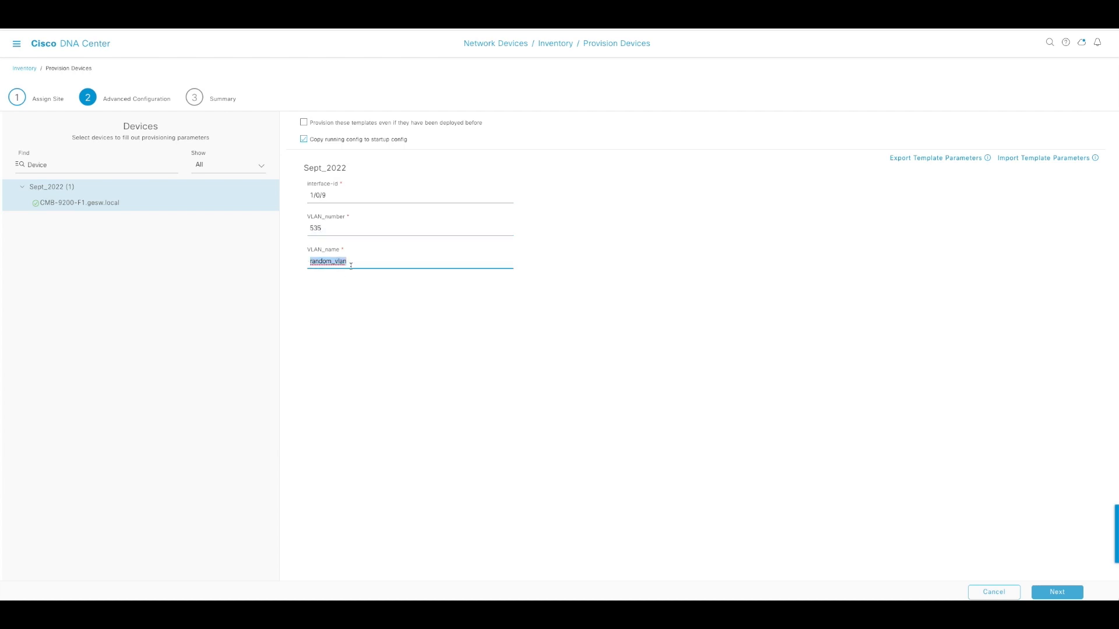
{"action": "type", "text": "valn532"}
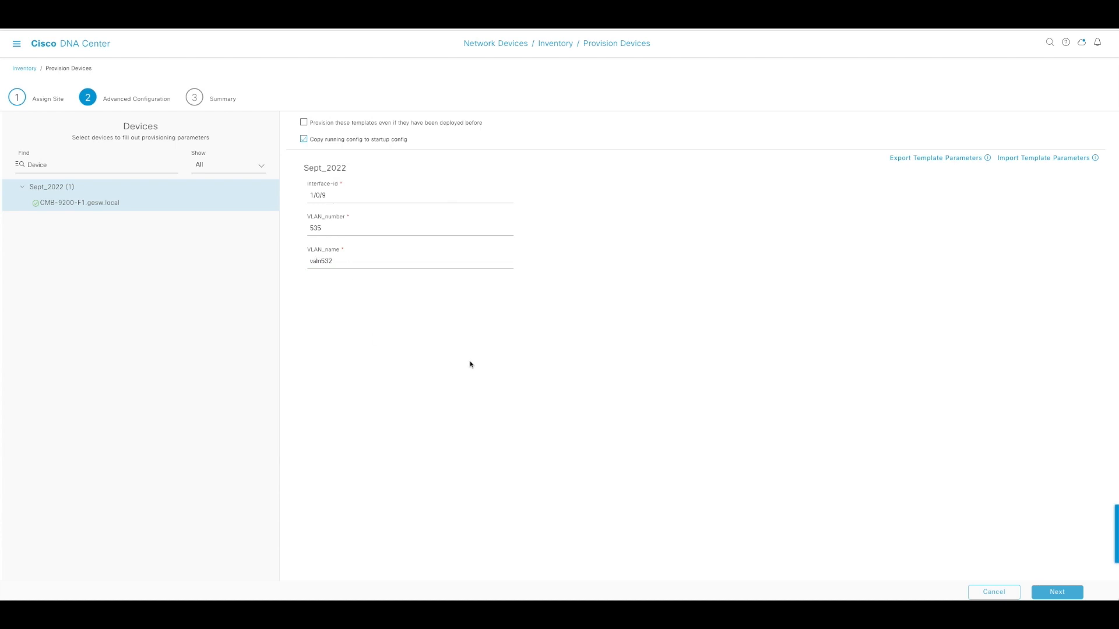
{"action": "left_click", "coordinate": [409, 261]}
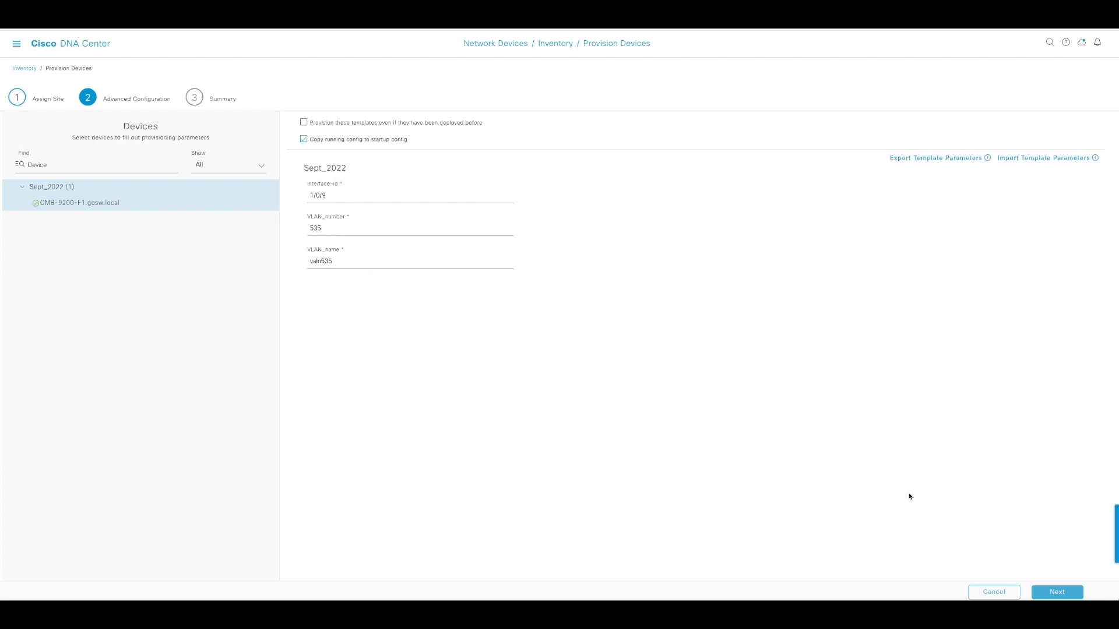
{"action": "left_click", "coordinate": [1056, 591]}
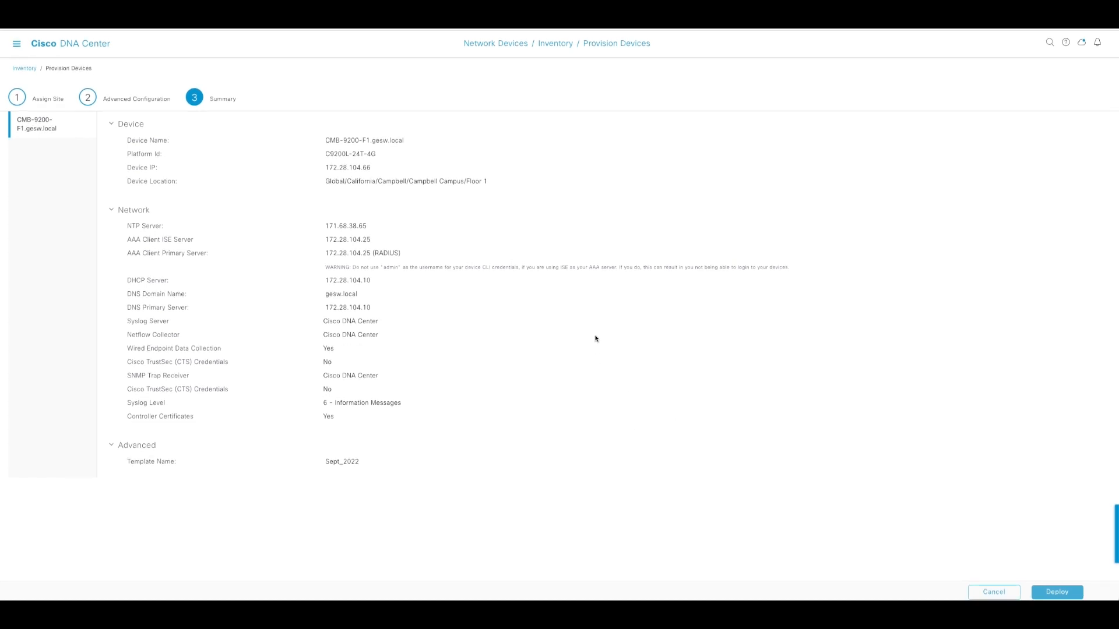
{"action": "mouse_move", "coordinate": [689, 480]}
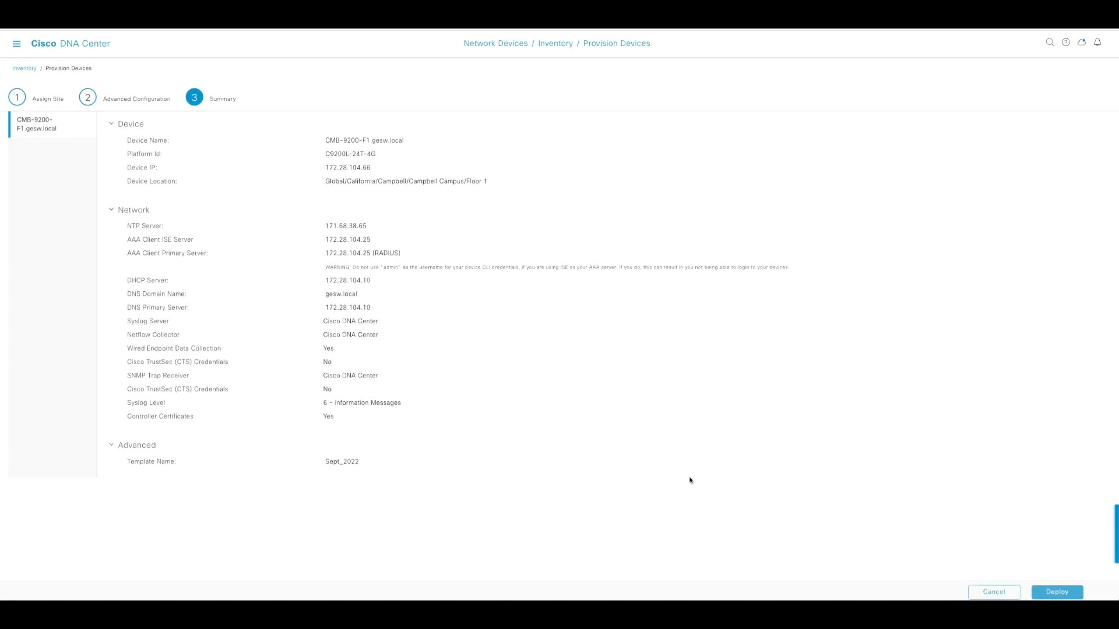
{"action": "left_click", "coordinate": [1056, 592]}
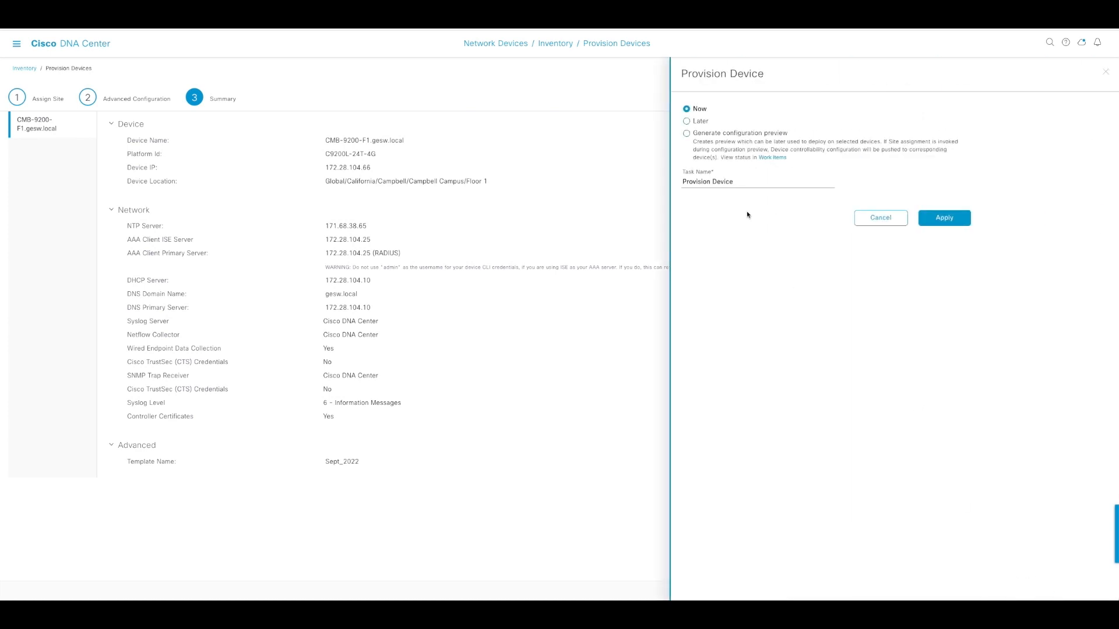
Step: Apply the provisioning to run now and open the Tasks list
{"action": "left_click", "coordinate": [943, 218]}
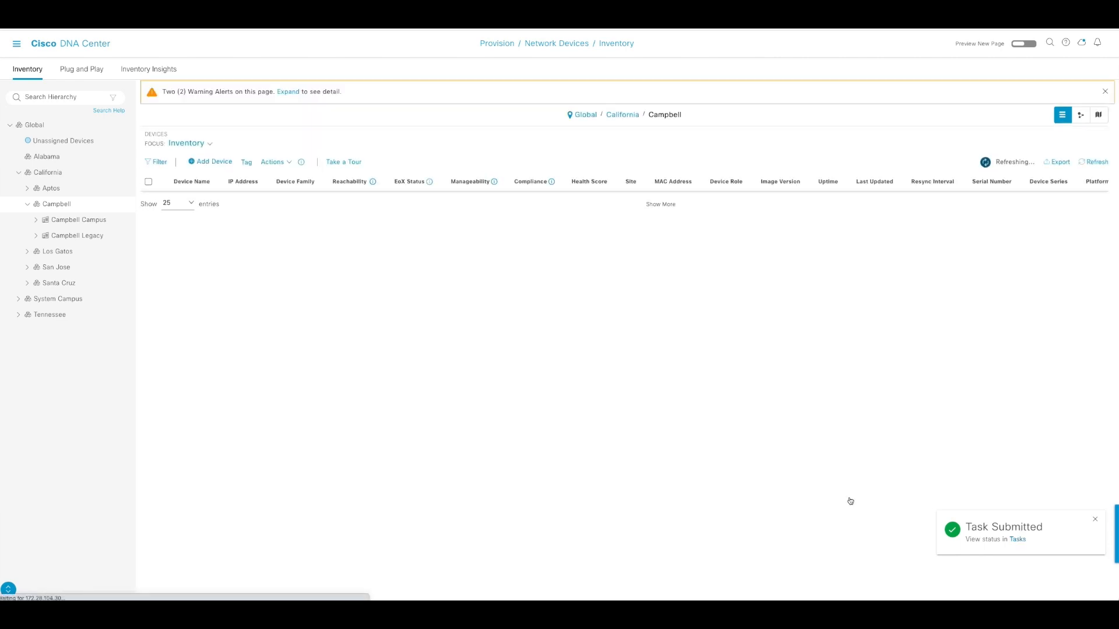
{"action": "left_click", "coordinate": [1015, 539]}
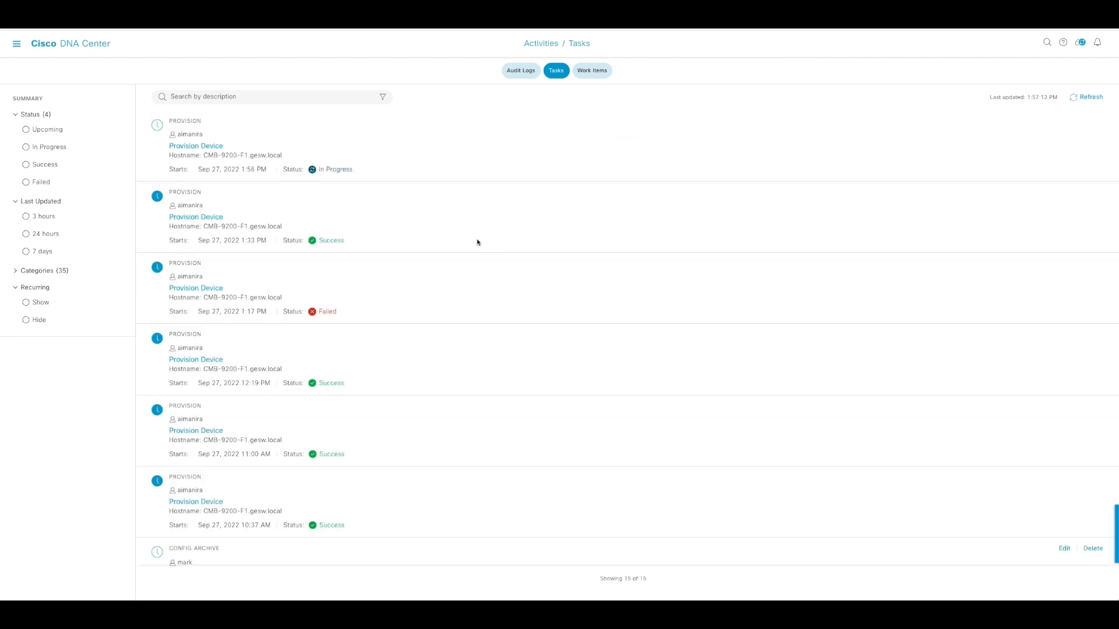
Step: Review the CMB-9200-F1 provisioning task, refresh until Success, then return to Inventory
{"action": "left_click", "coordinate": [196, 146]}
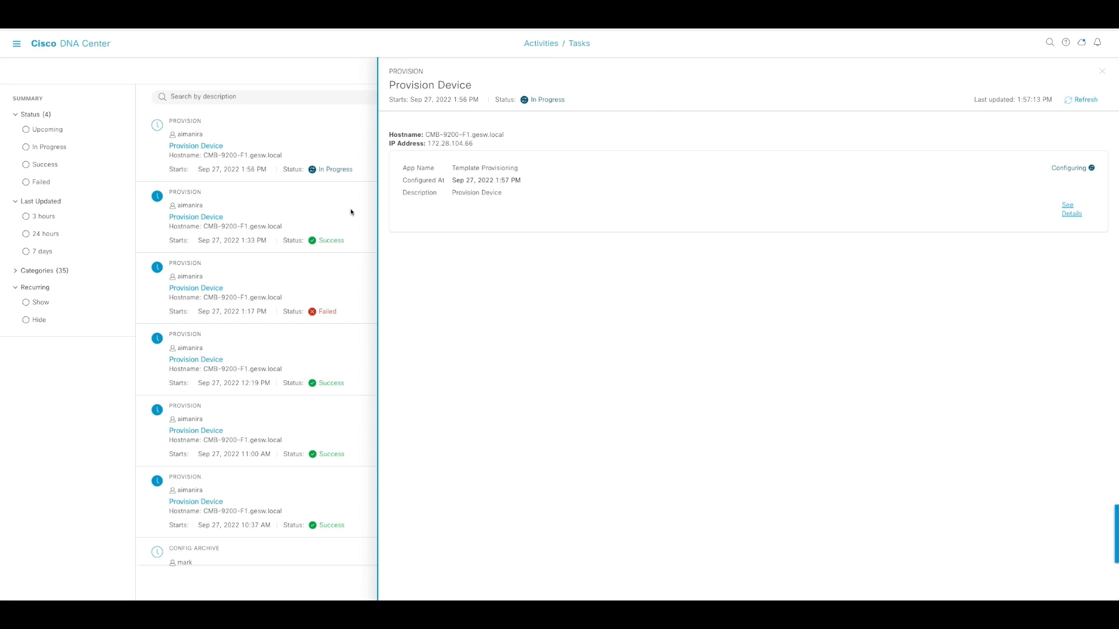
{"action": "left_click", "coordinate": [1071, 209]}
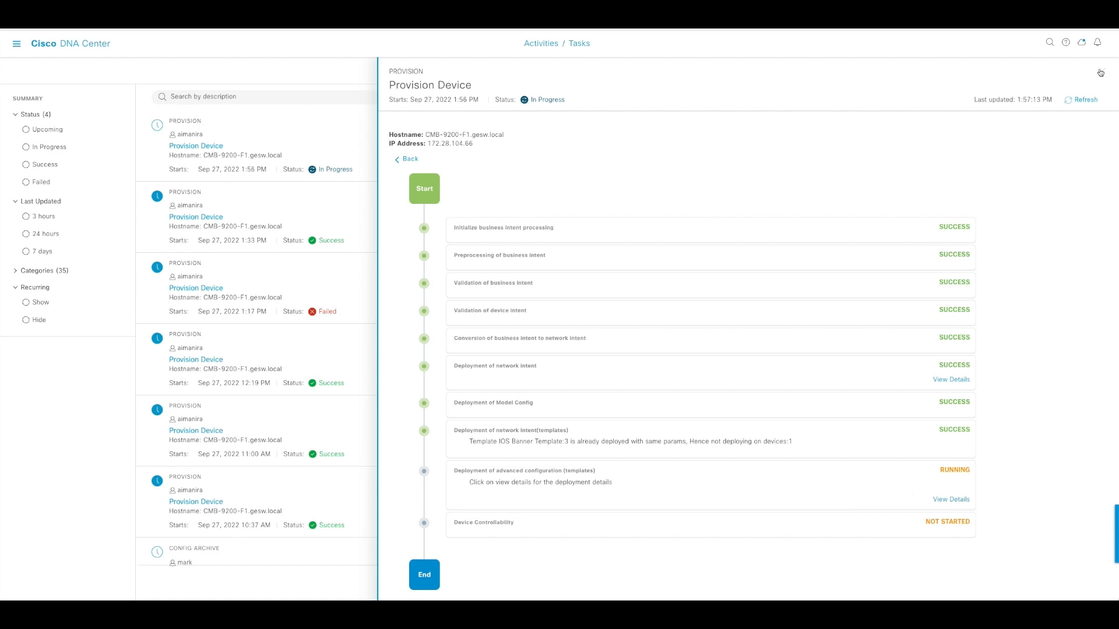
{"action": "left_click", "coordinate": [1088, 97]}
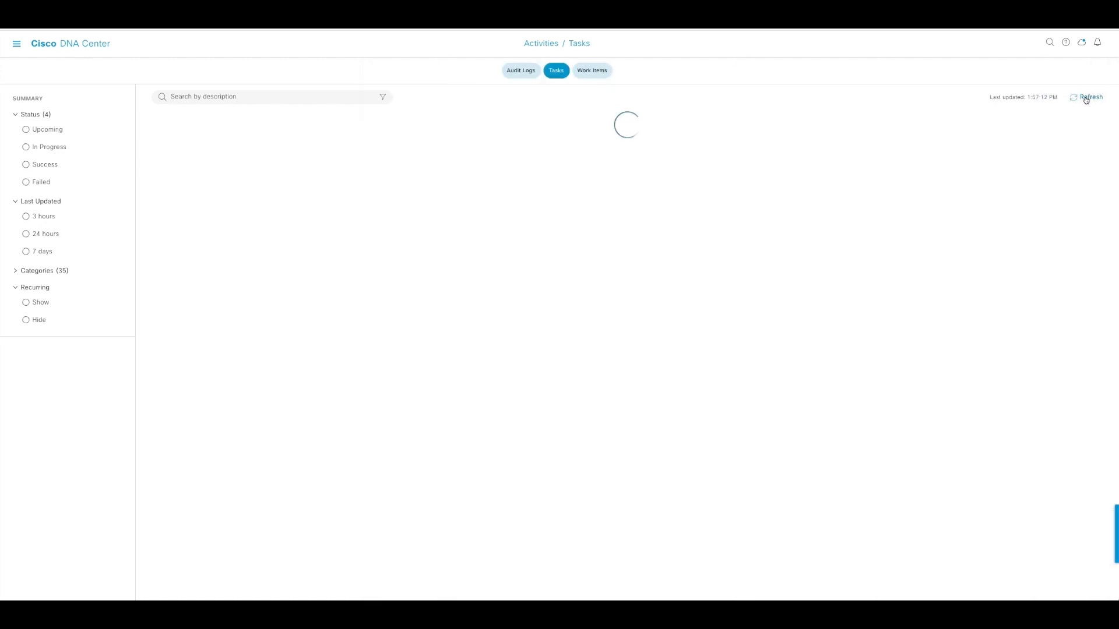
{"action": "left_click", "coordinate": [1087, 97]}
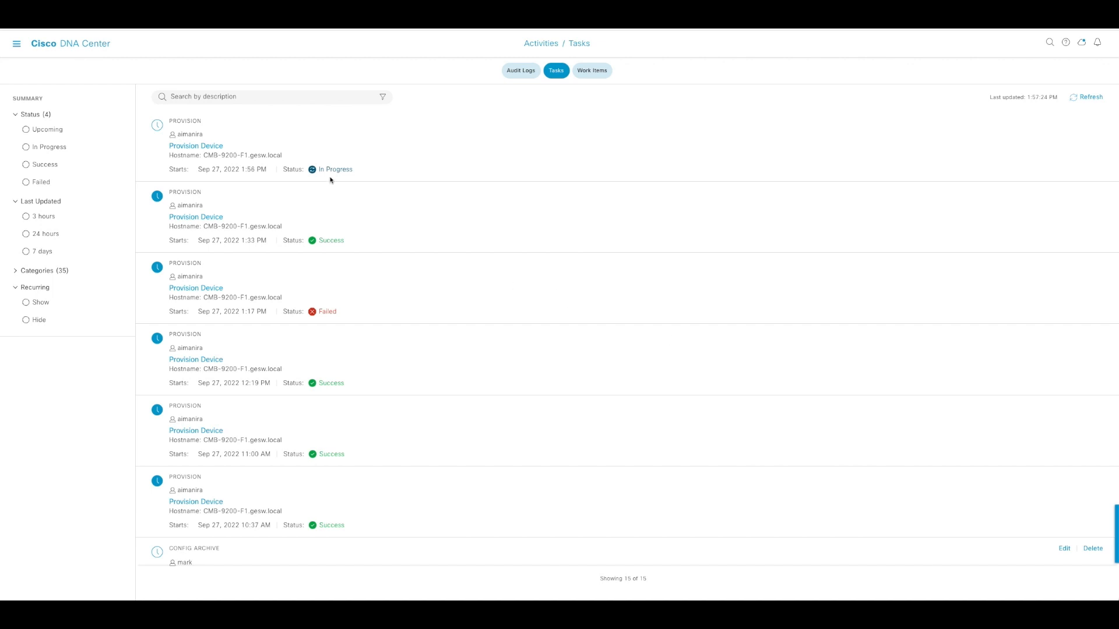
{"action": "double_click", "coordinate": [335, 169]}
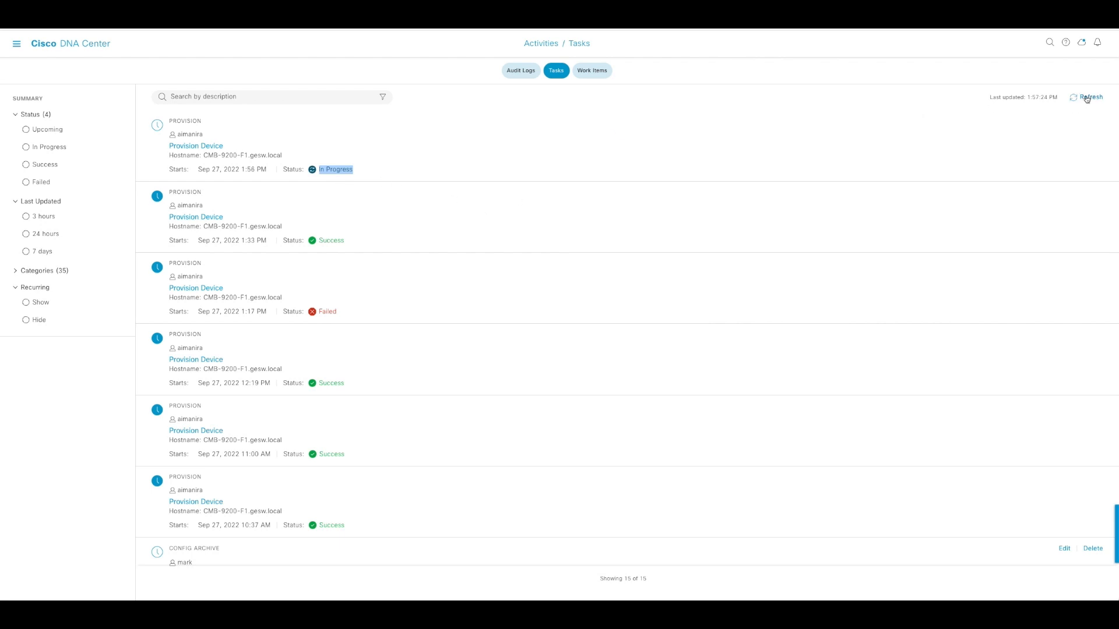
{"action": "left_click", "coordinate": [1090, 96]}
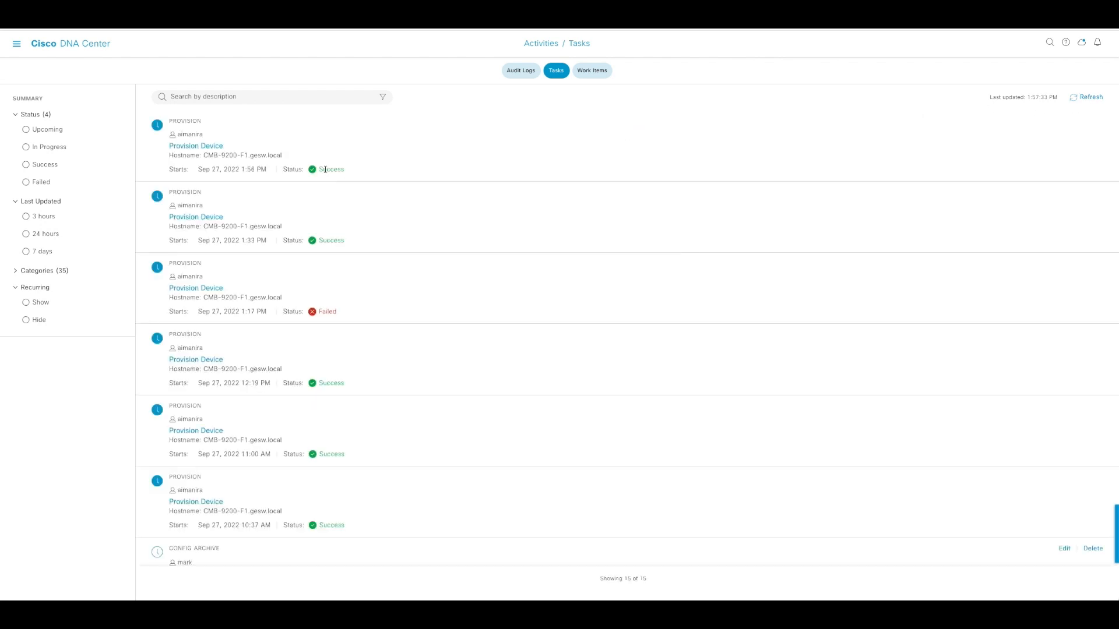
{"action": "double_click", "coordinate": [331, 169]}
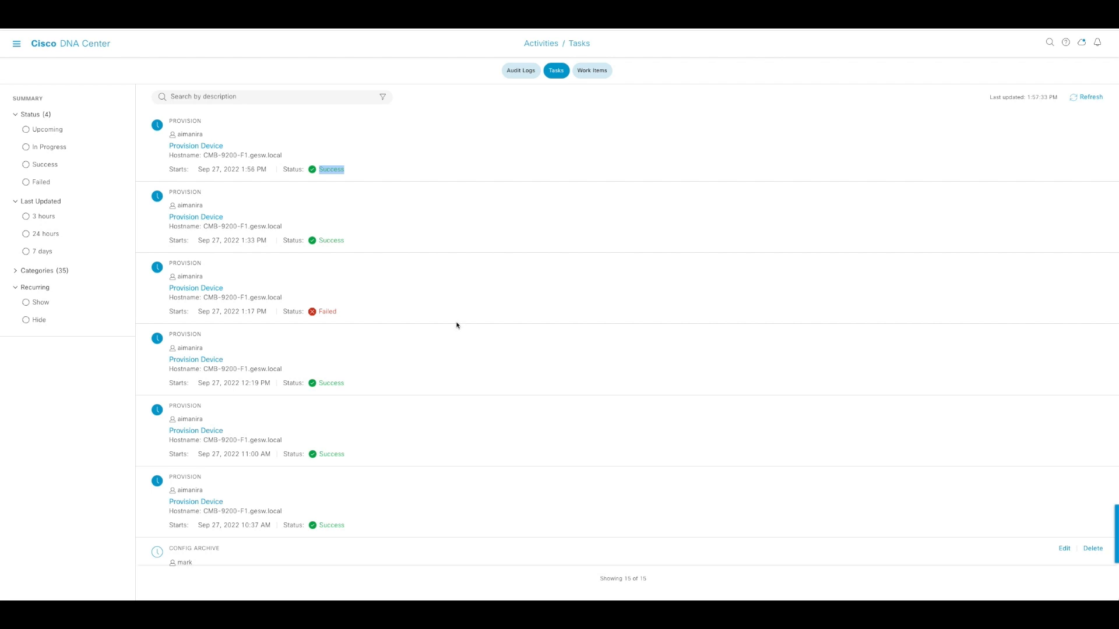
{"action": "mouse_move", "coordinate": [414, 208]}
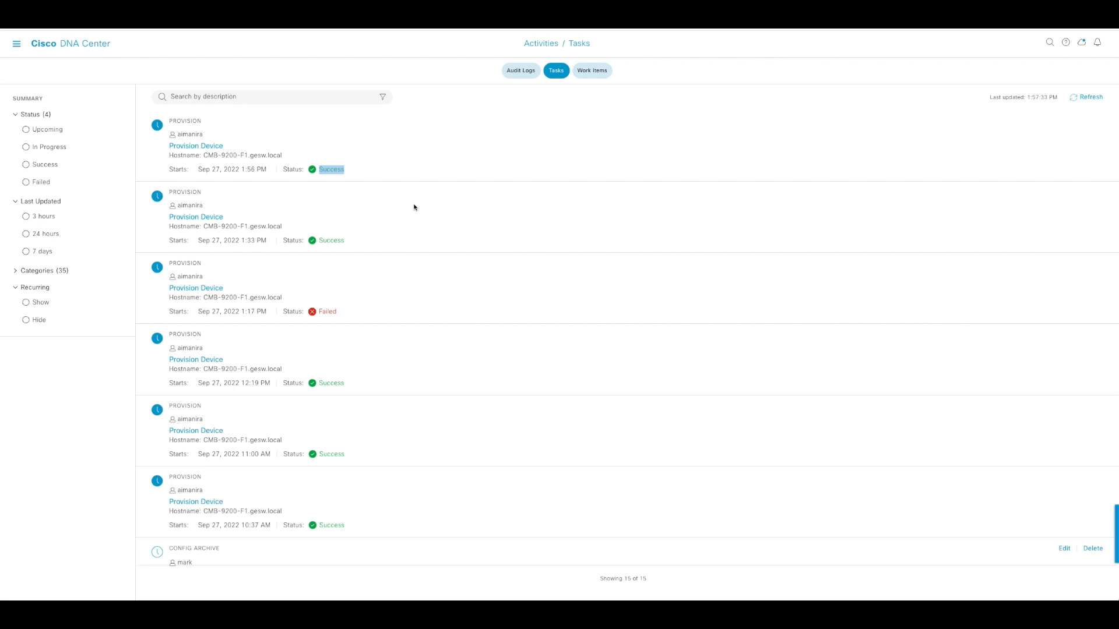
{"action": "left_click", "coordinate": [17, 42]}
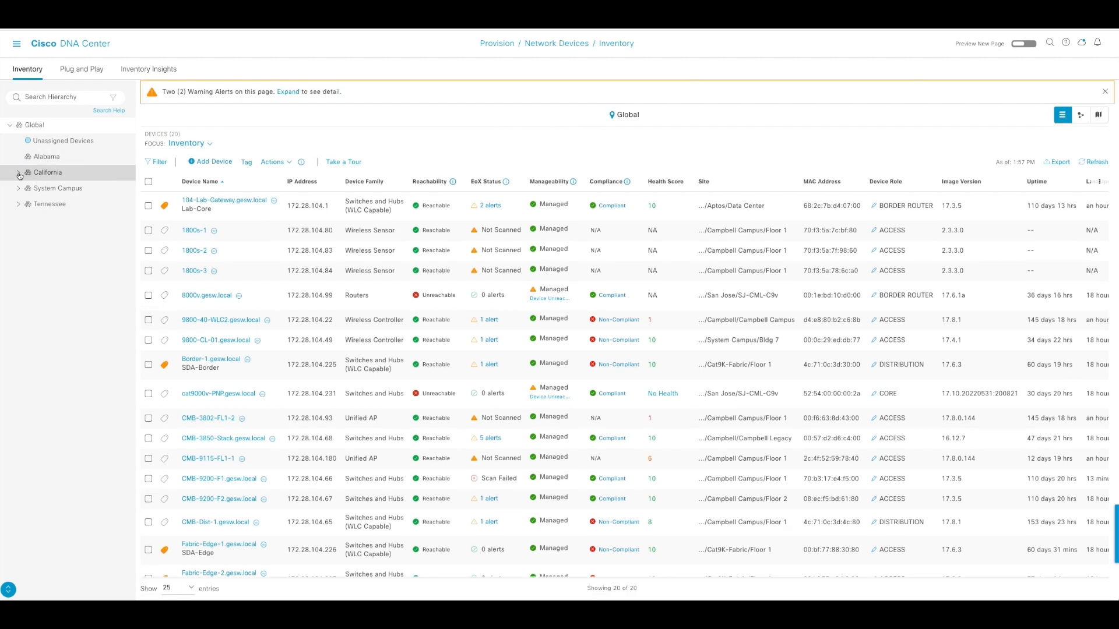
Step: Open CMB-9200-F1's Compliance Summary showing configuration, image and advisories all compliant
{"action": "left_click", "coordinate": [56, 203]}
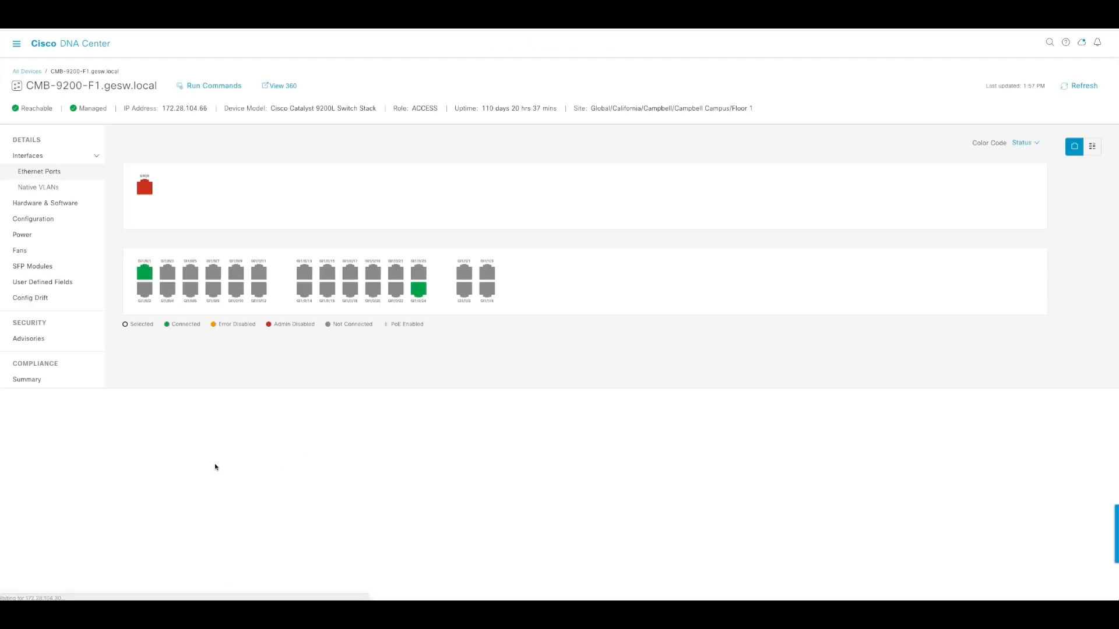
{"action": "left_click", "coordinate": [26, 379]}
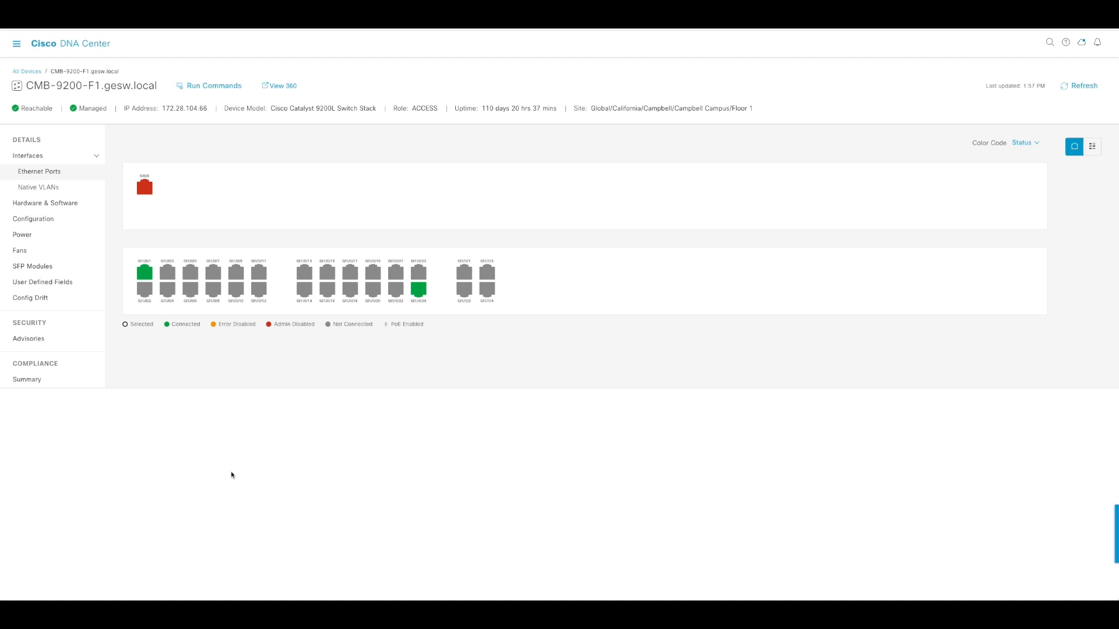
{"action": "mouse_move", "coordinate": [243, 426]}
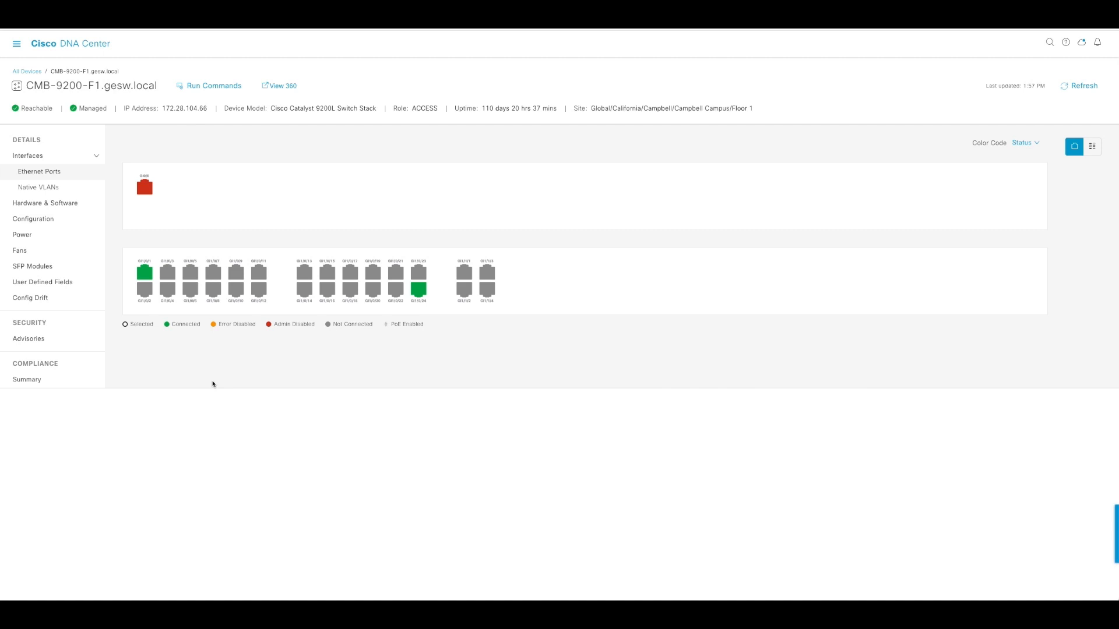
{"action": "left_click", "coordinate": [26, 379]}
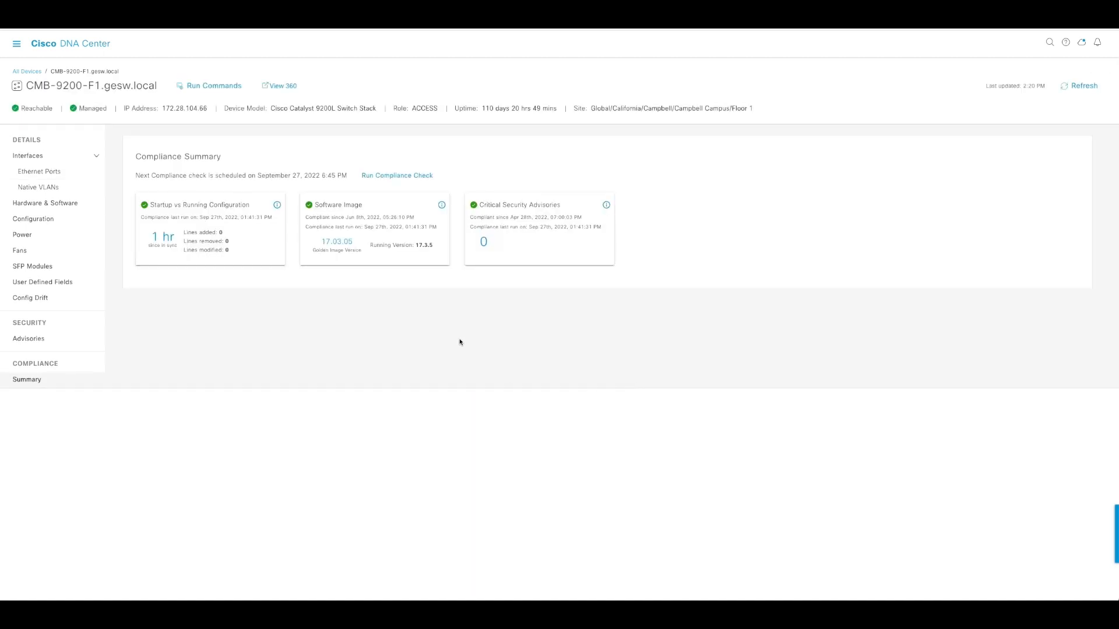
Step: Run a fresh compliance check on CMB-9200-F1
{"action": "left_click", "coordinate": [397, 175]}
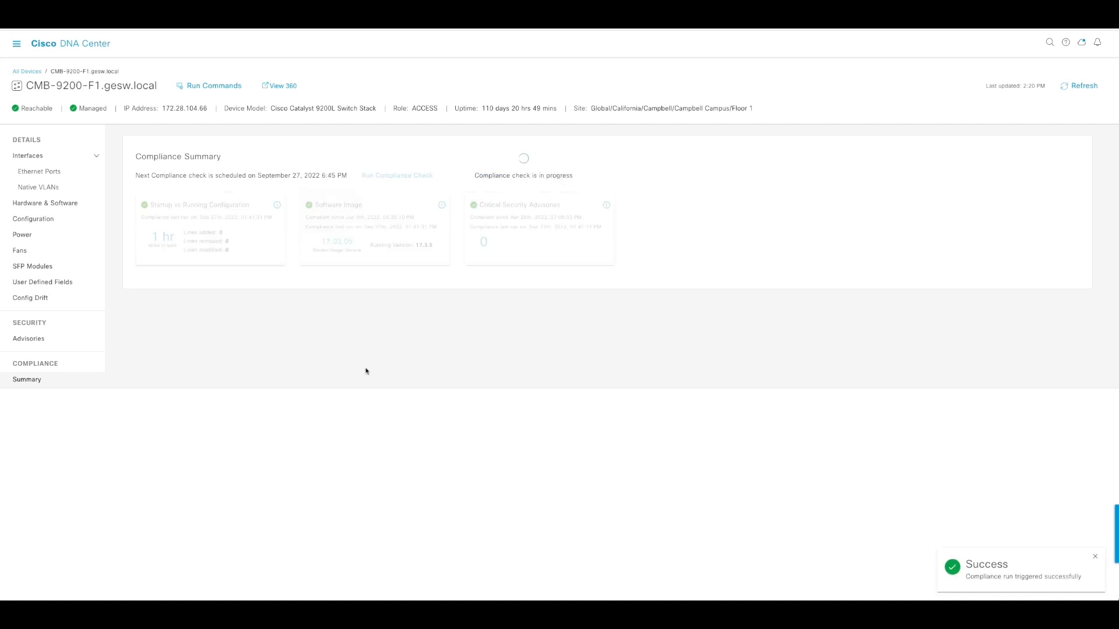
{"action": "mouse_move", "coordinate": [406, 370]}
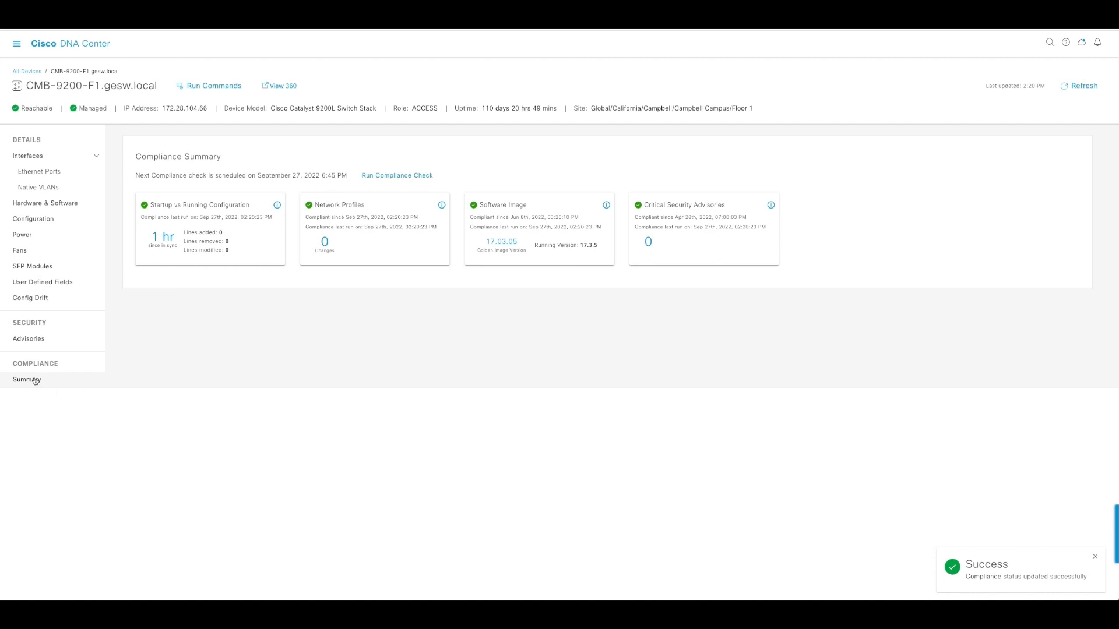
{"action": "mouse_move", "coordinate": [324, 245]}
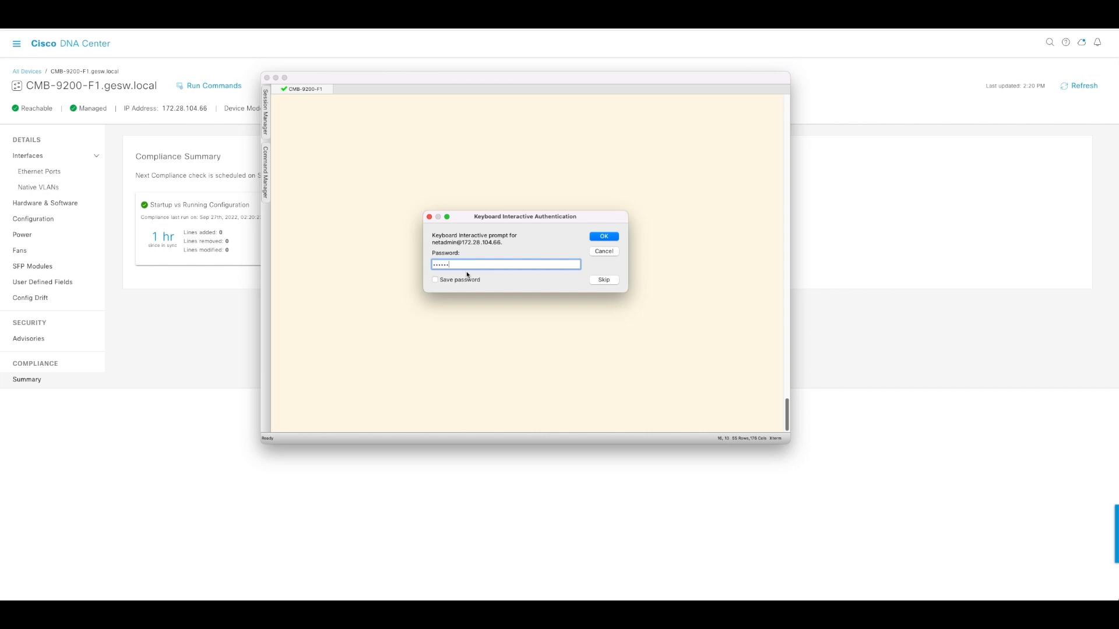
Step: Log in to CMB-9200-F1 over SSH, list VLANs, and delete VLAN 535 from configuration
{"action": "left_click", "coordinate": [602, 236]}
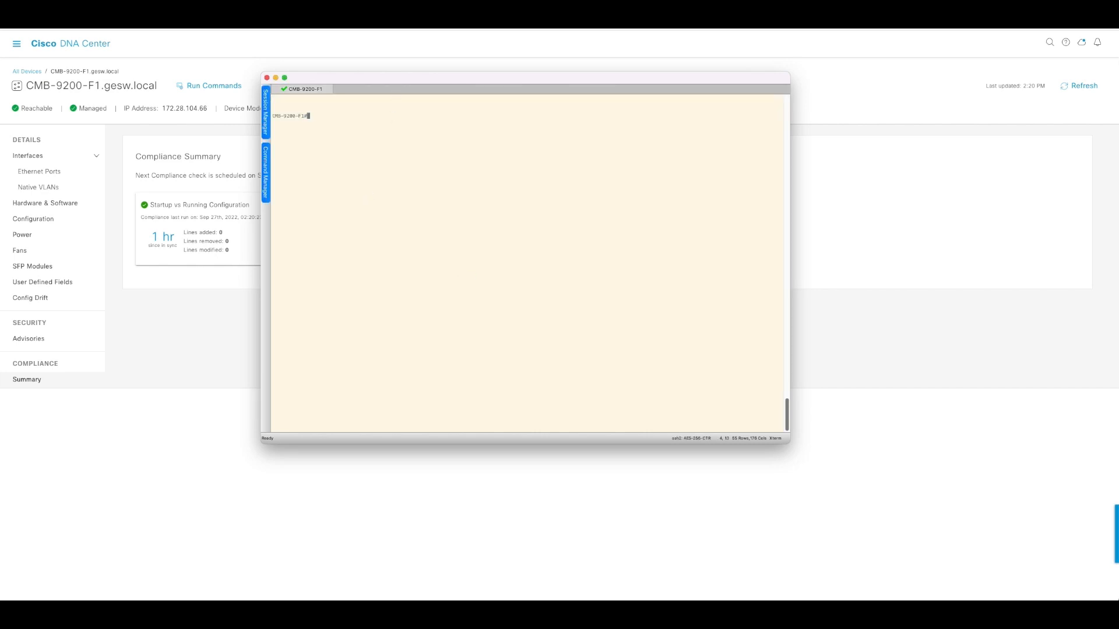
{"action": "type", "text": "sh vlan bri"}
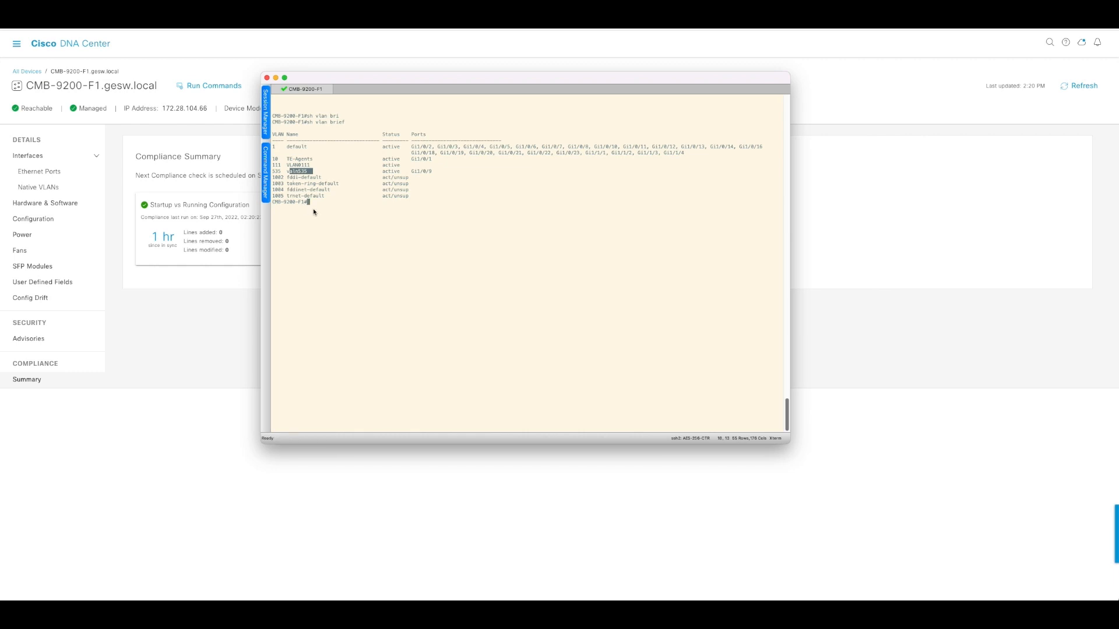
{"action": "type", "text": "conf t"}
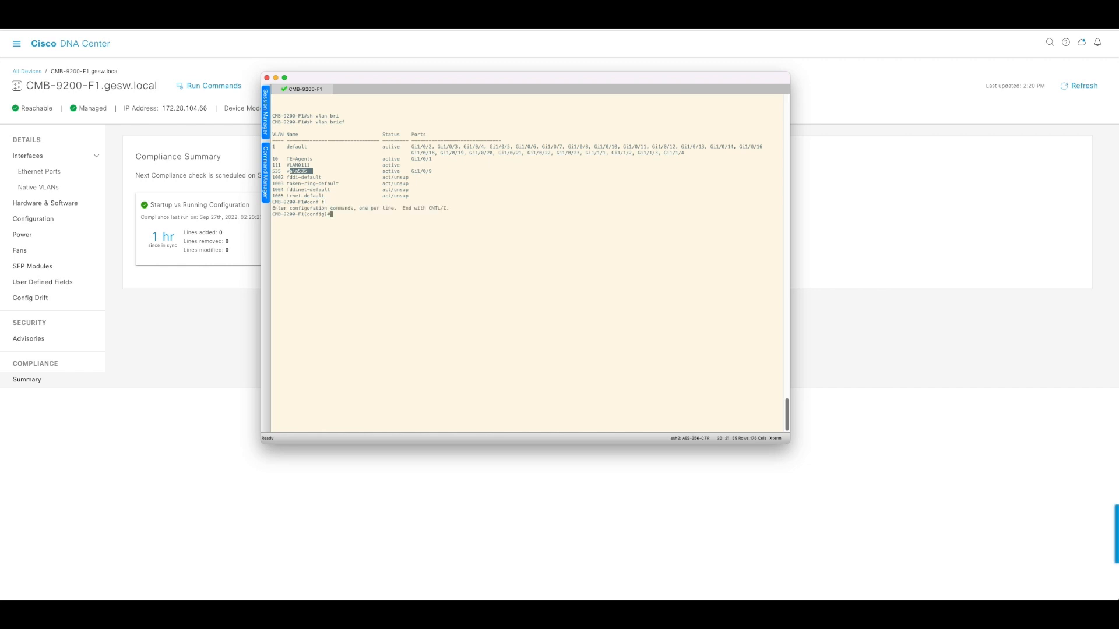
{"action": "type", "text": "no vlan"}
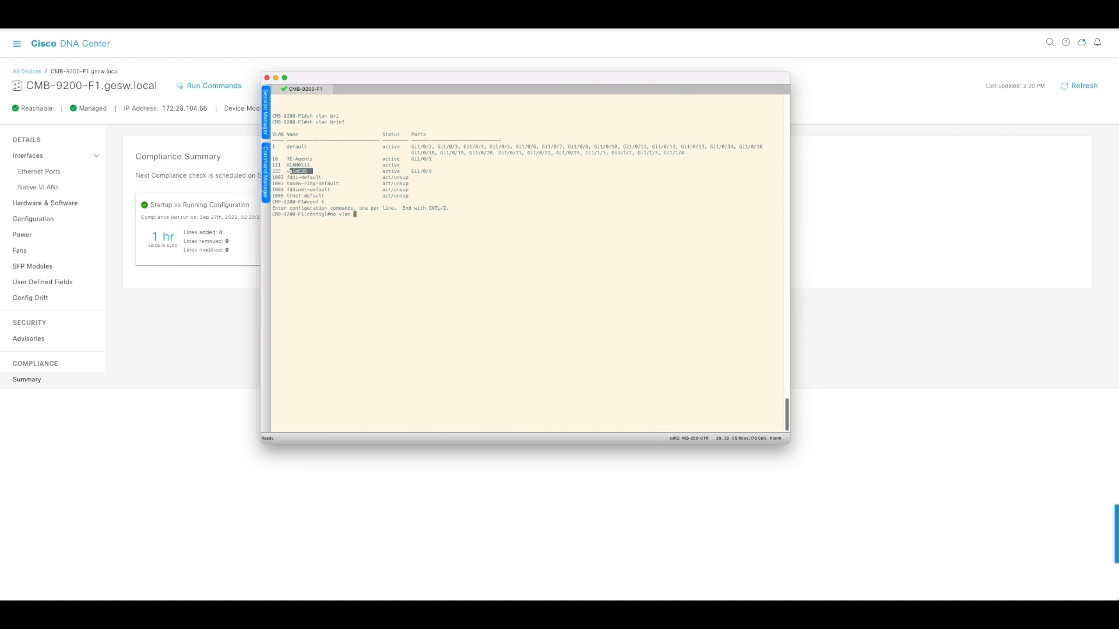
{"action": "type", "text": "535"}
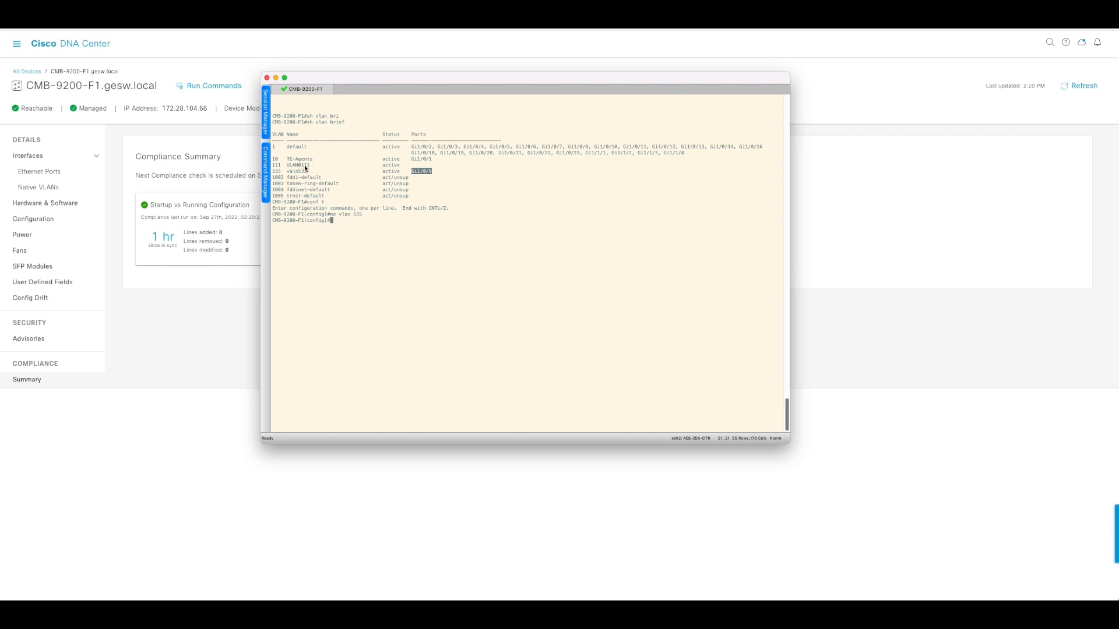
{"action": "mouse_move", "coordinate": [378, 191]}
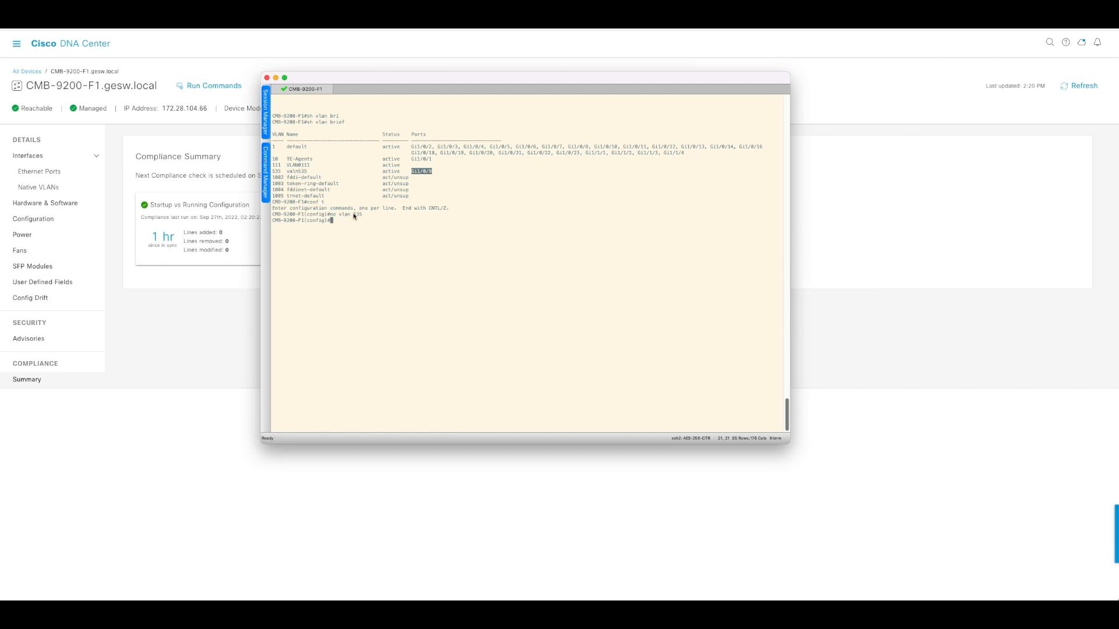
{"action": "left_click", "coordinate": [267, 77]}
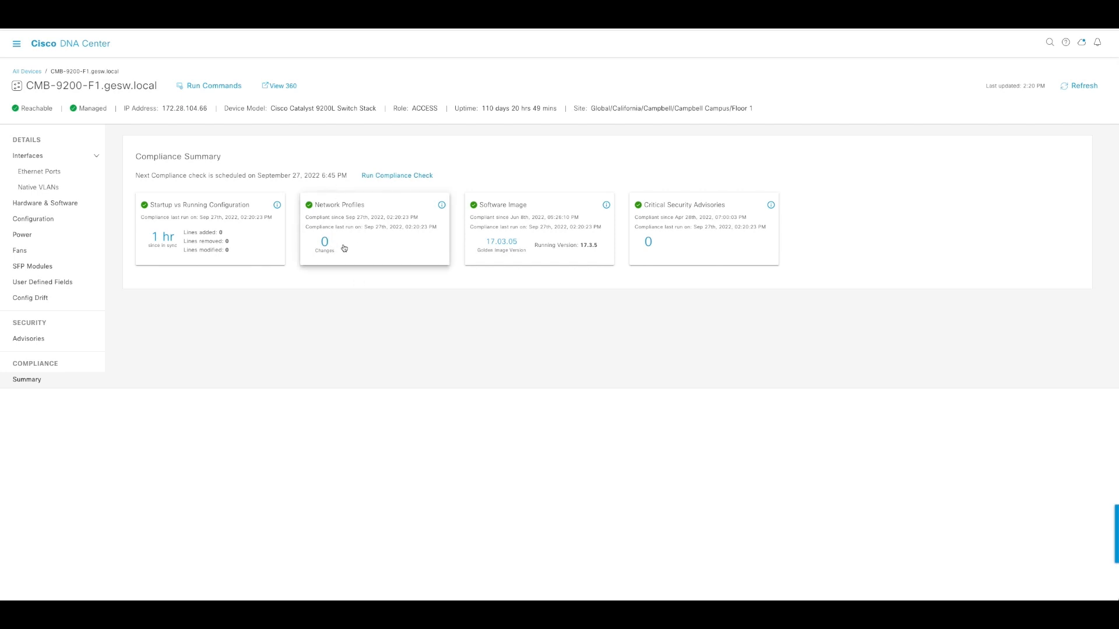
Step: Resync CMB-9200-F1 and rerun the compliance check after removing VLAN 535
{"action": "left_click", "coordinate": [337, 205]}
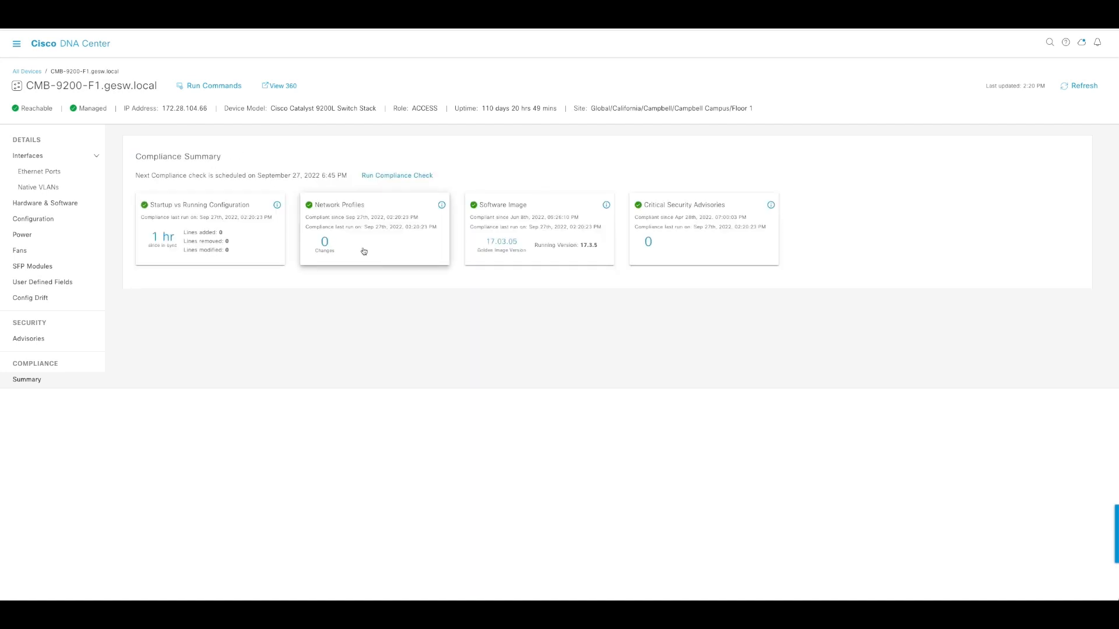
{"action": "mouse_move", "coordinate": [279, 441]}
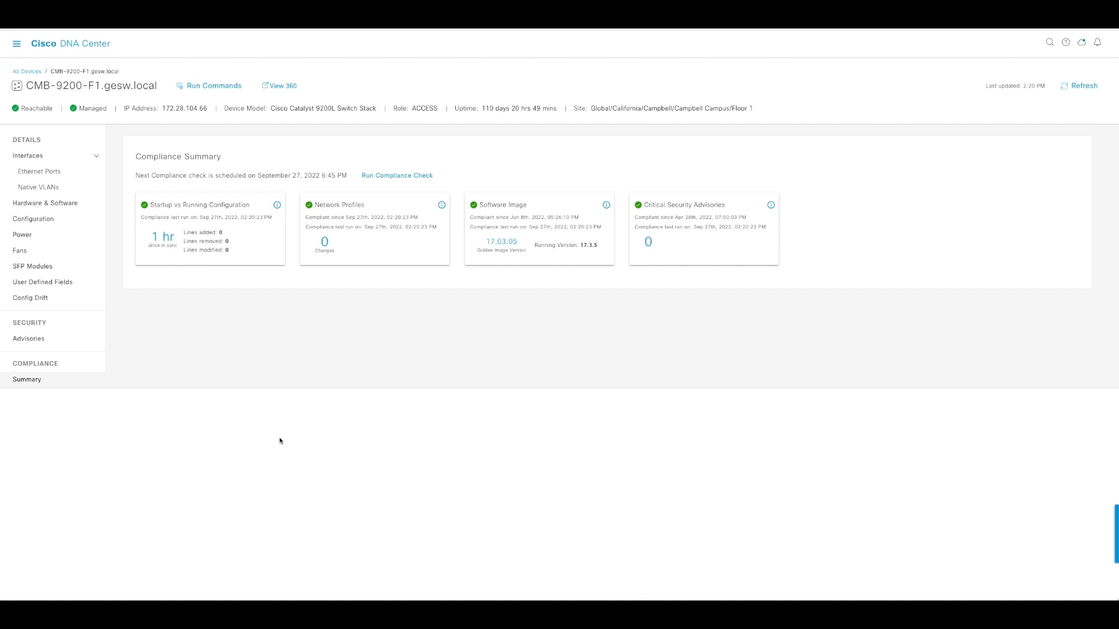
{"action": "left_click", "coordinate": [39, 171]}
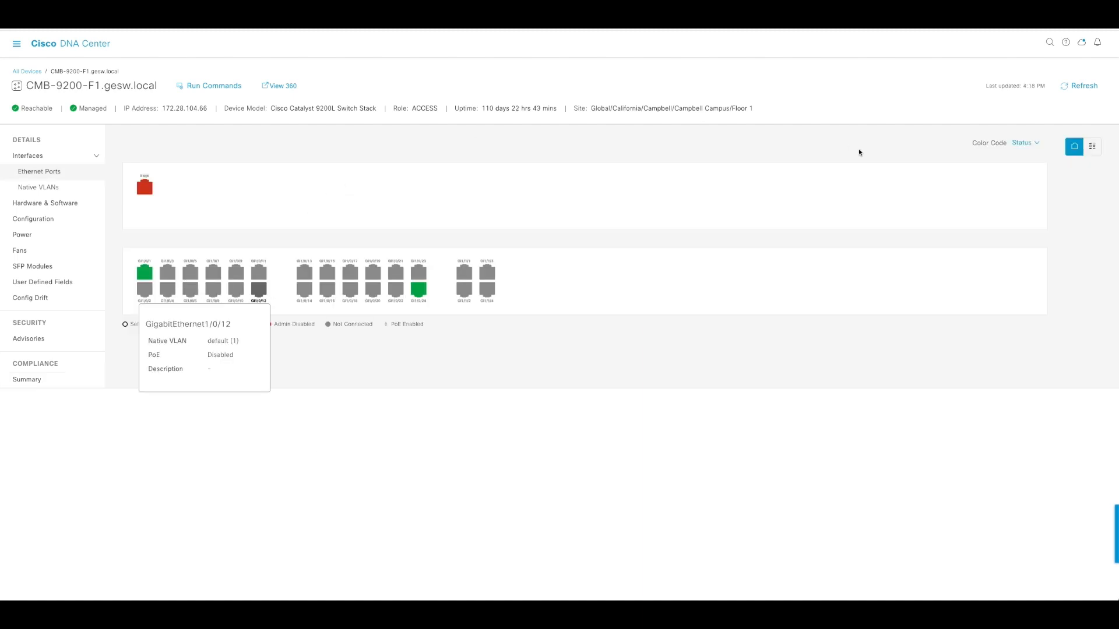
{"action": "left_click", "coordinate": [1083, 86]}
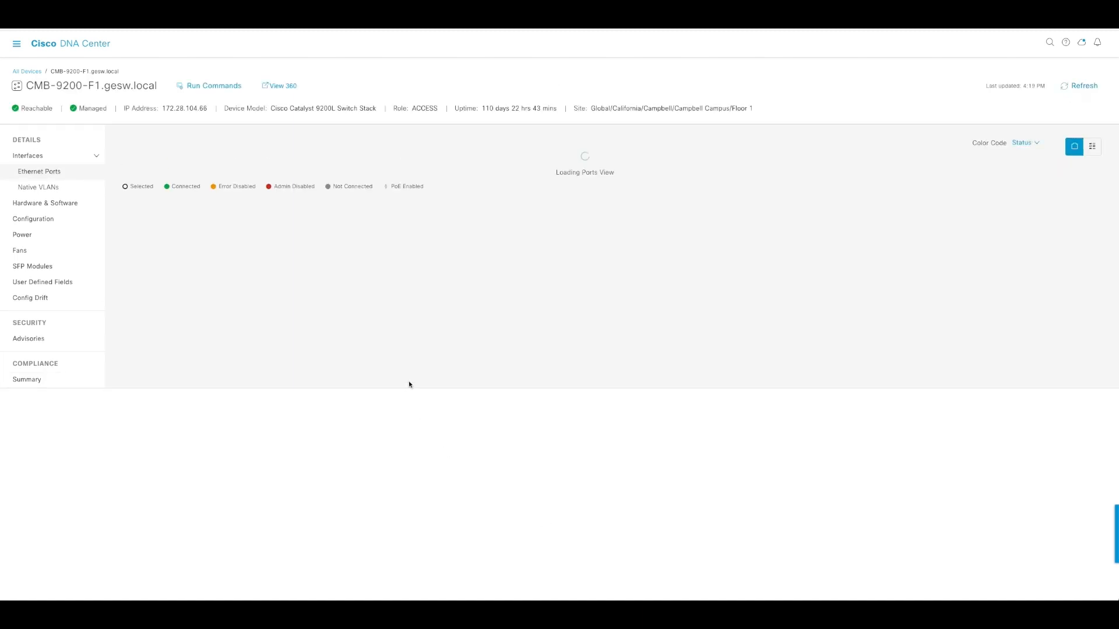
{"action": "left_click", "coordinate": [26, 379]}
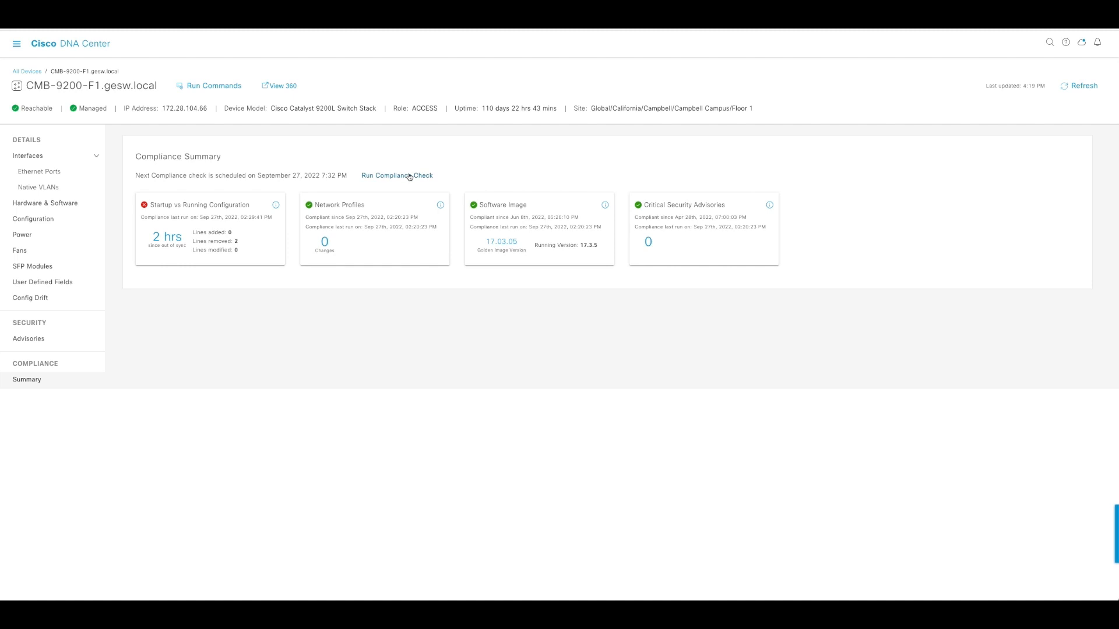
{"action": "left_click", "coordinate": [397, 175]}
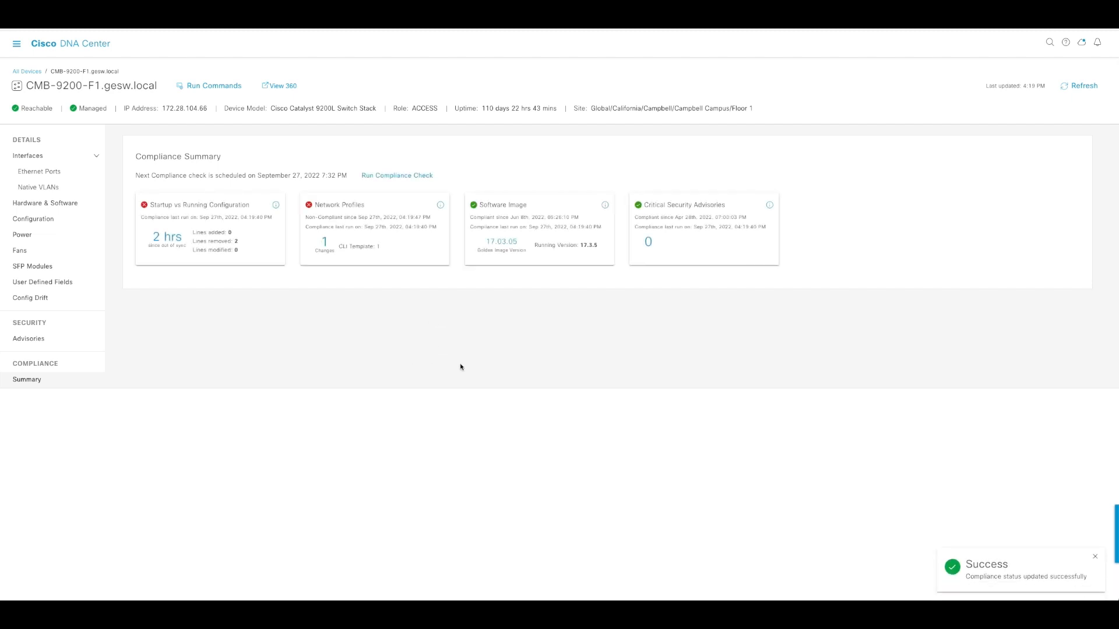
{"action": "mouse_move", "coordinate": [362, 222]}
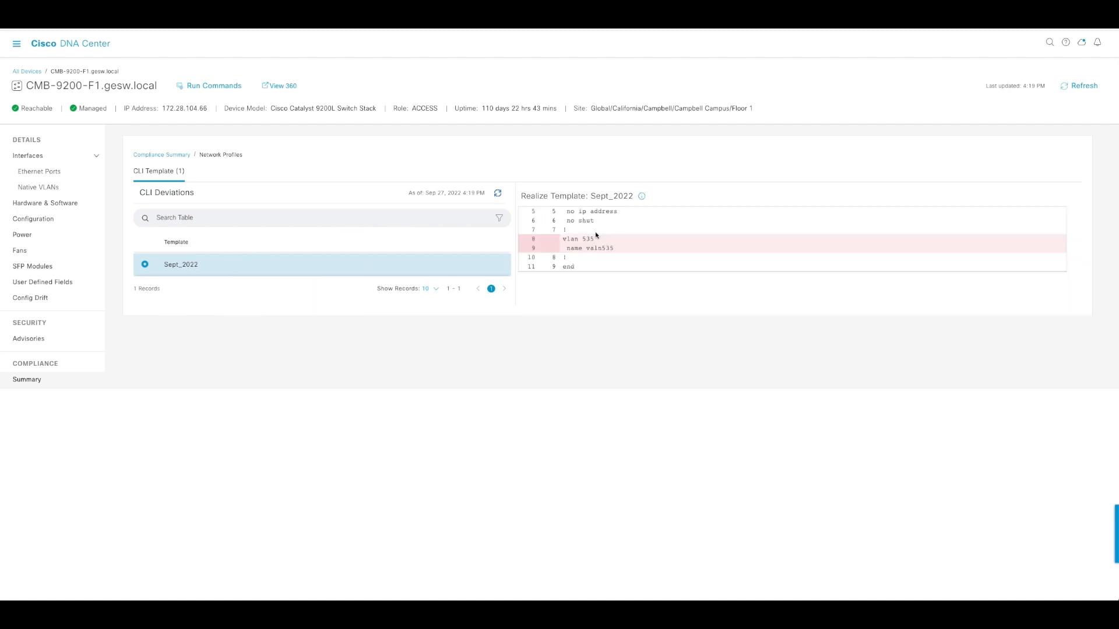
{"action": "left_click_drag", "start_coordinate": [563, 239], "coordinate": [615, 248]}
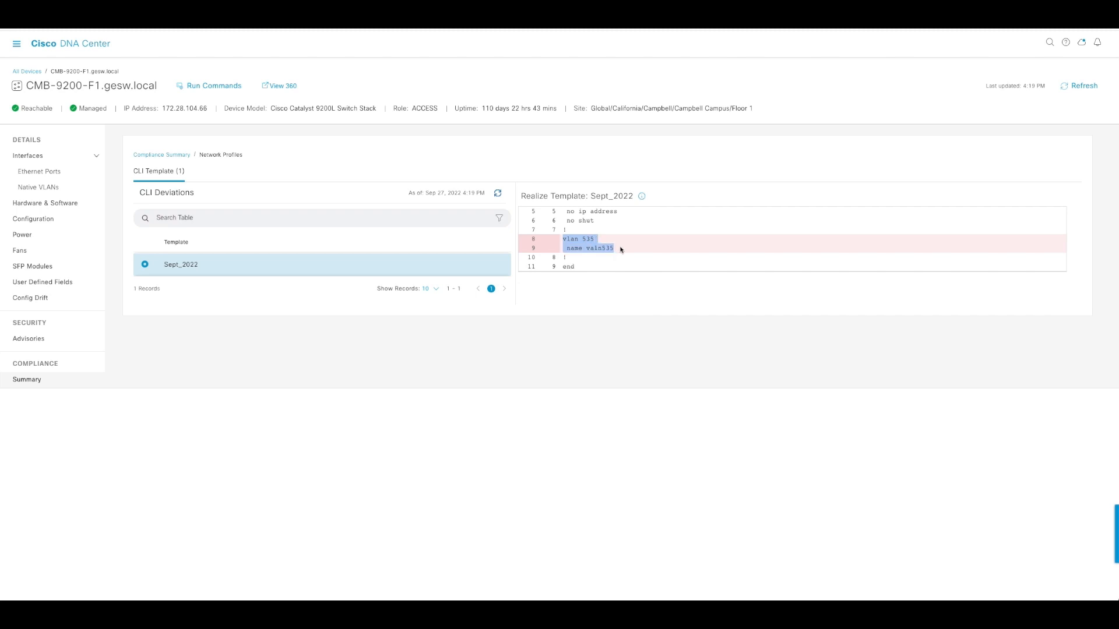
{"action": "mouse_move", "coordinate": [180, 267]}
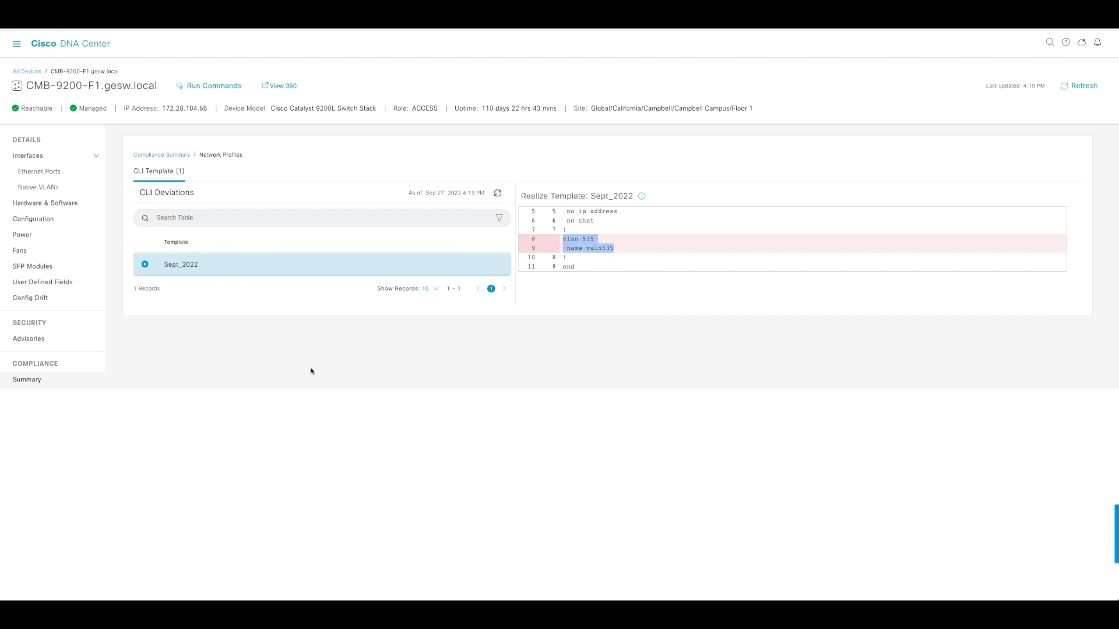
{"action": "mouse_move", "coordinate": [229, 404]}
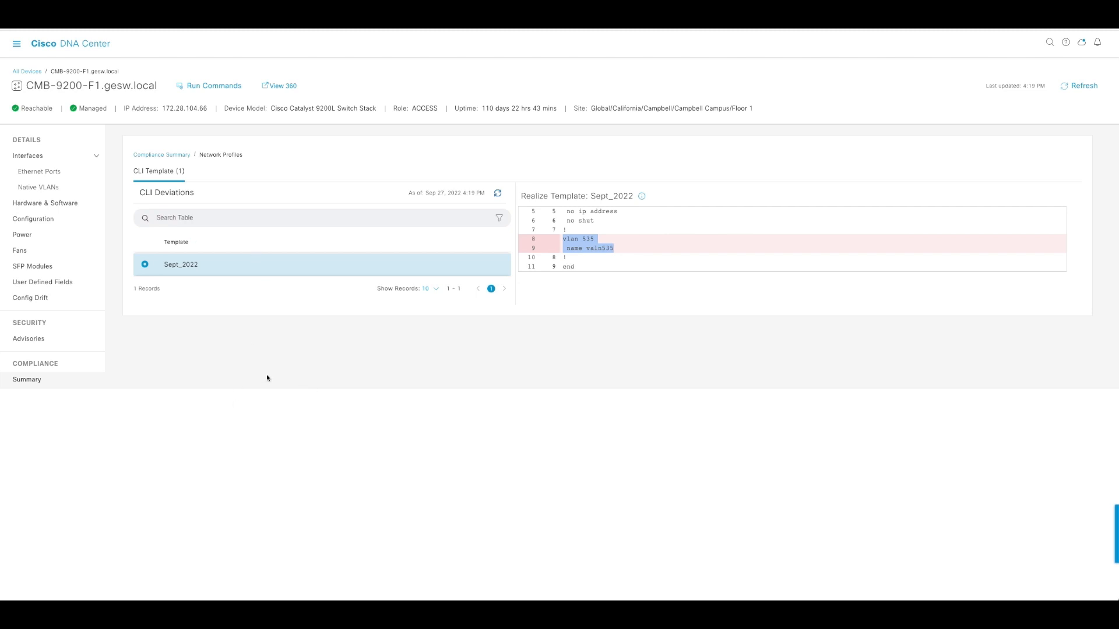
{"action": "mouse_move", "coordinate": [379, 395]}
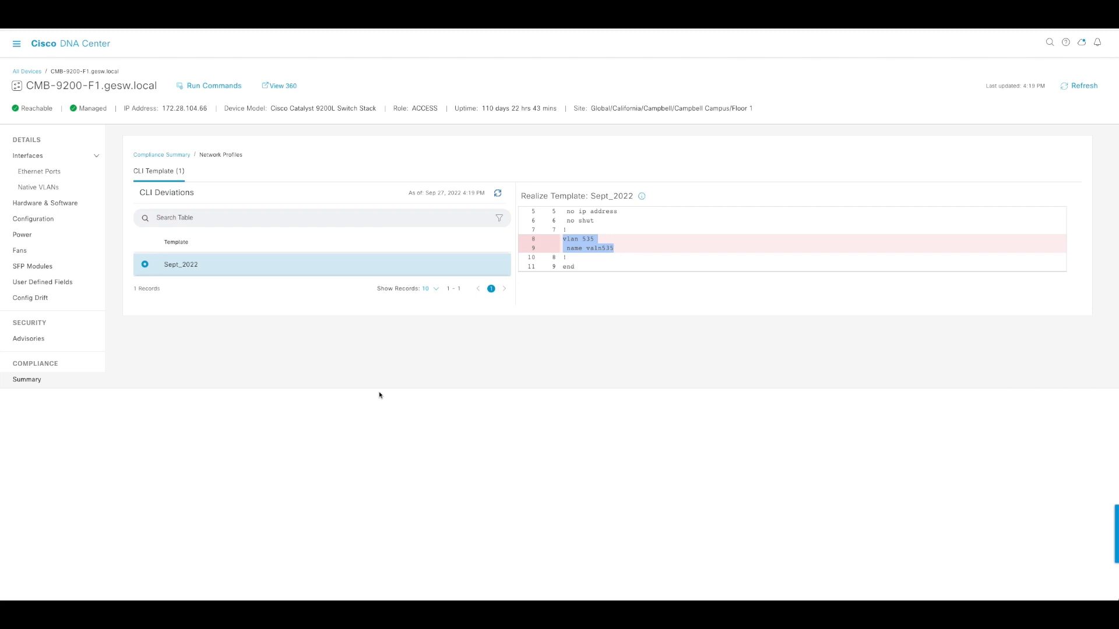